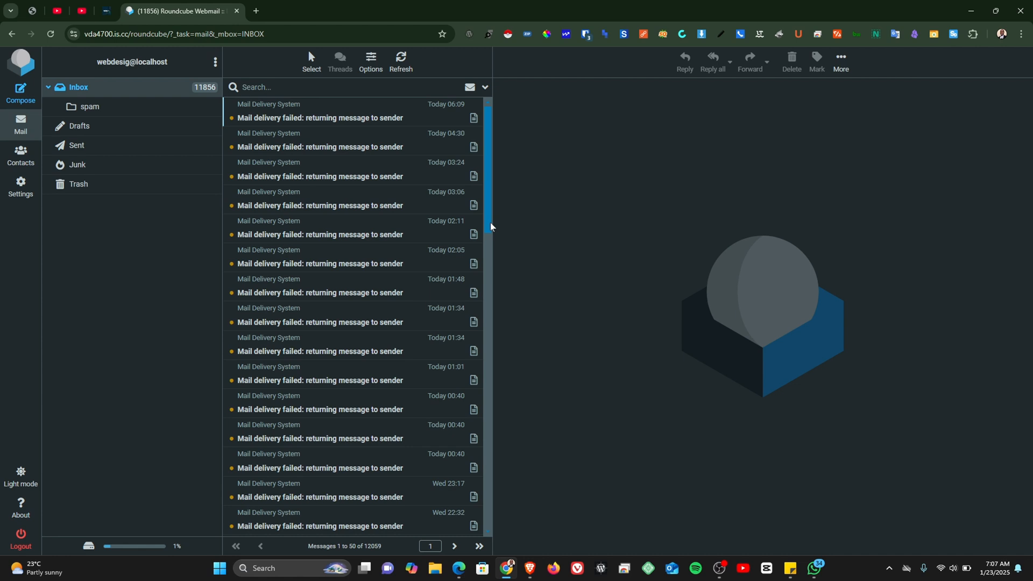
mouse_move(395, 259)
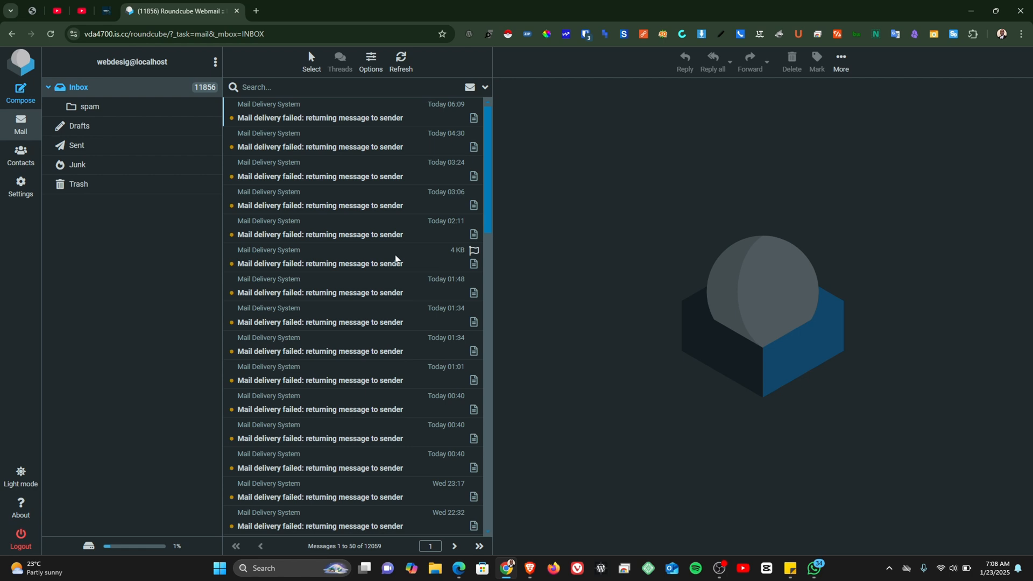
Reach the webdesig identity's form under Settings > Identities with its signature box selected
click(20, 187)
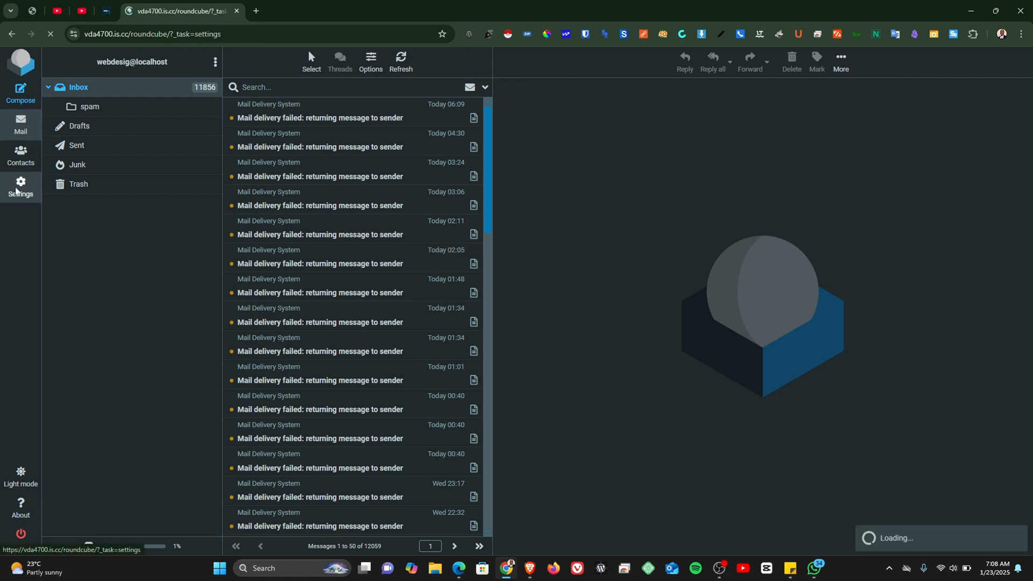
click(20, 187)
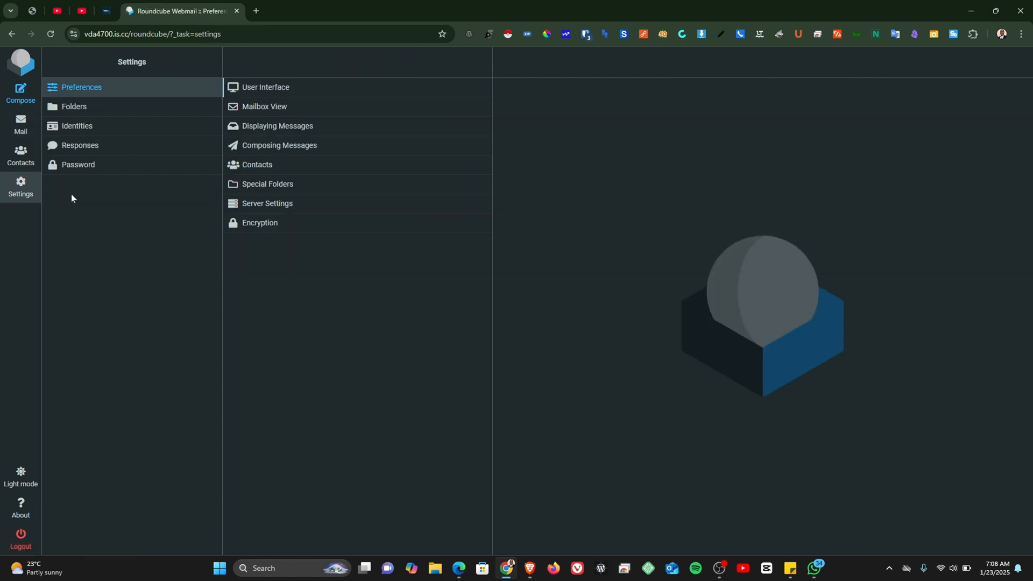
mouse_move(234, 148)
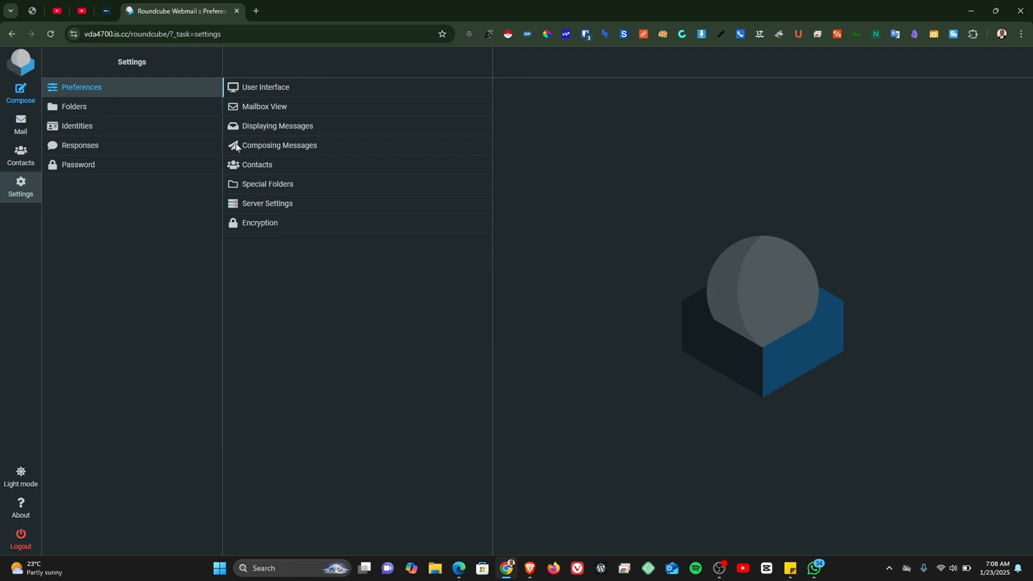
mouse_move(92, 121)
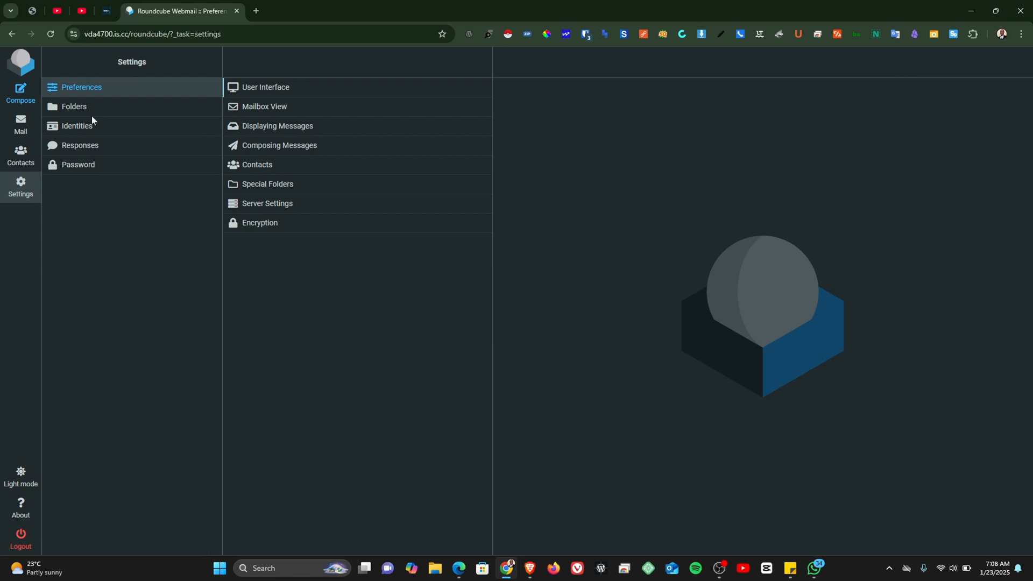
click(76, 126)
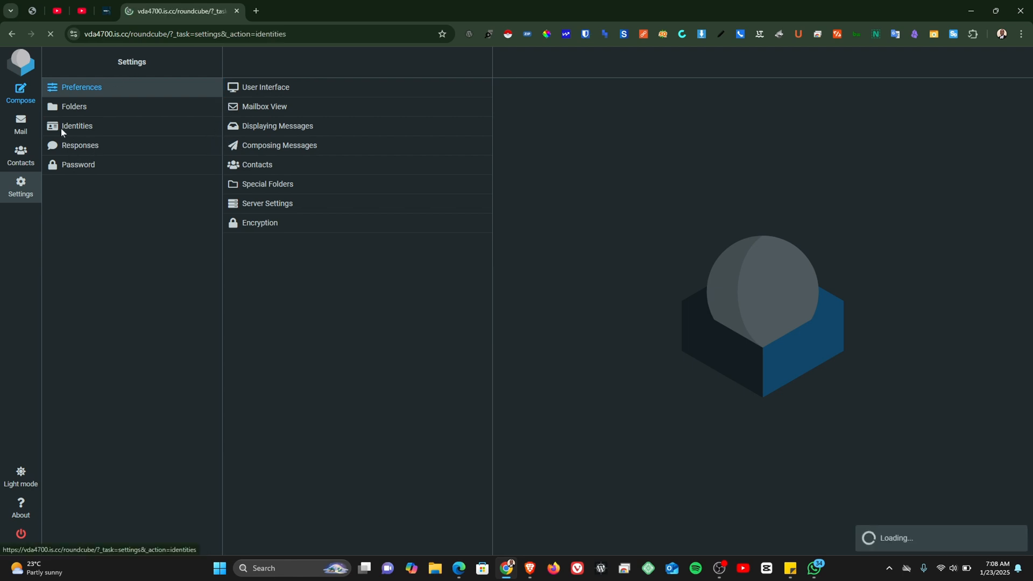
click(76, 126)
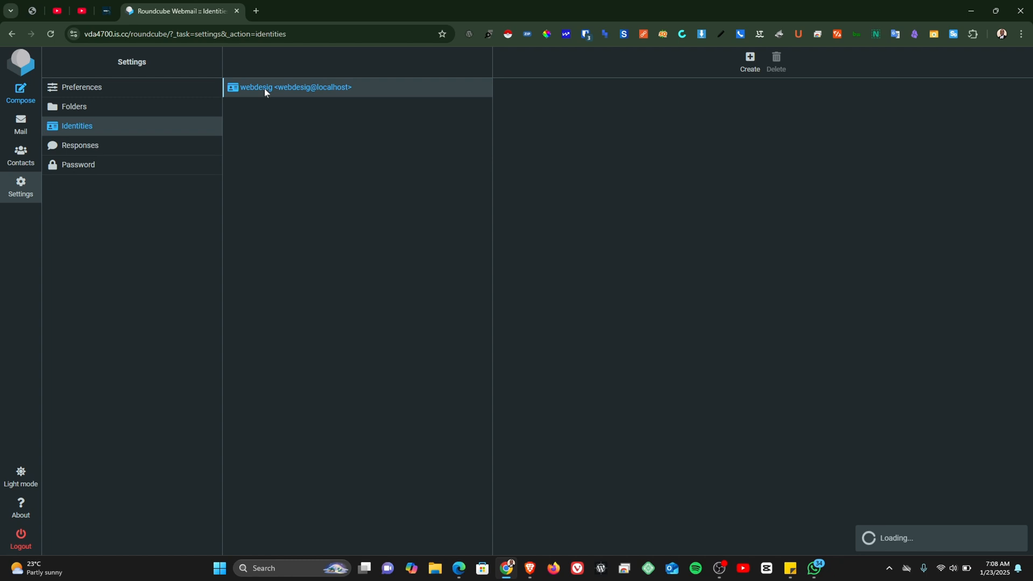
click(295, 87)
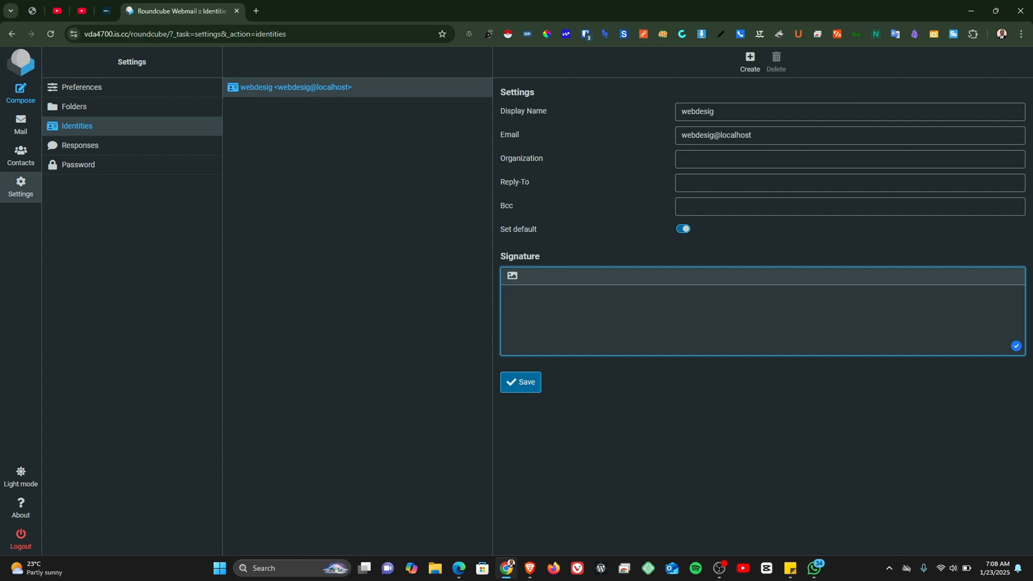
mouse_move(20, 92)
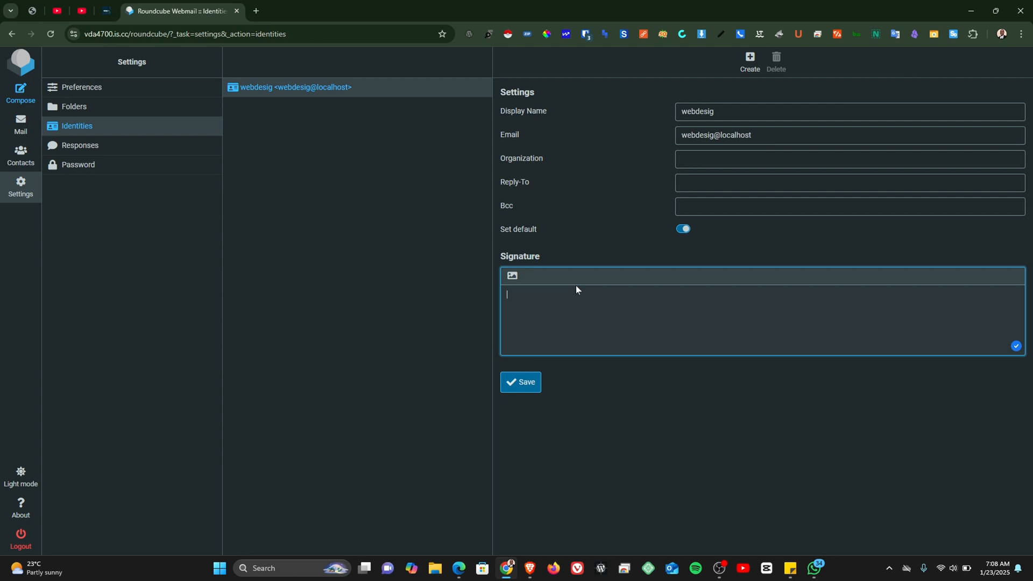
click(385, 10)
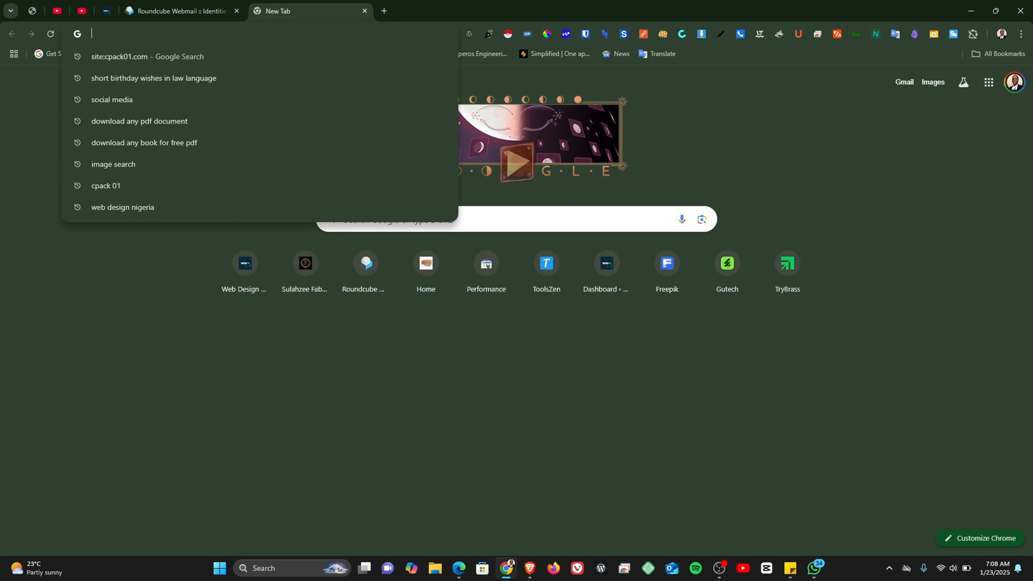
Search 'hubspot email signature' and follow the HubSpot signature generator result
text(hubspost)
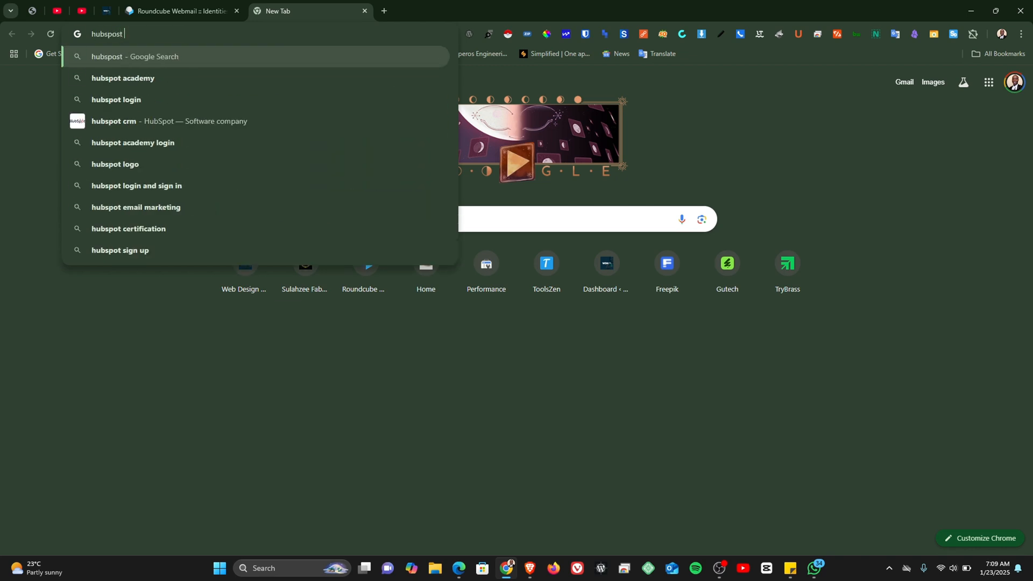
text(email s)
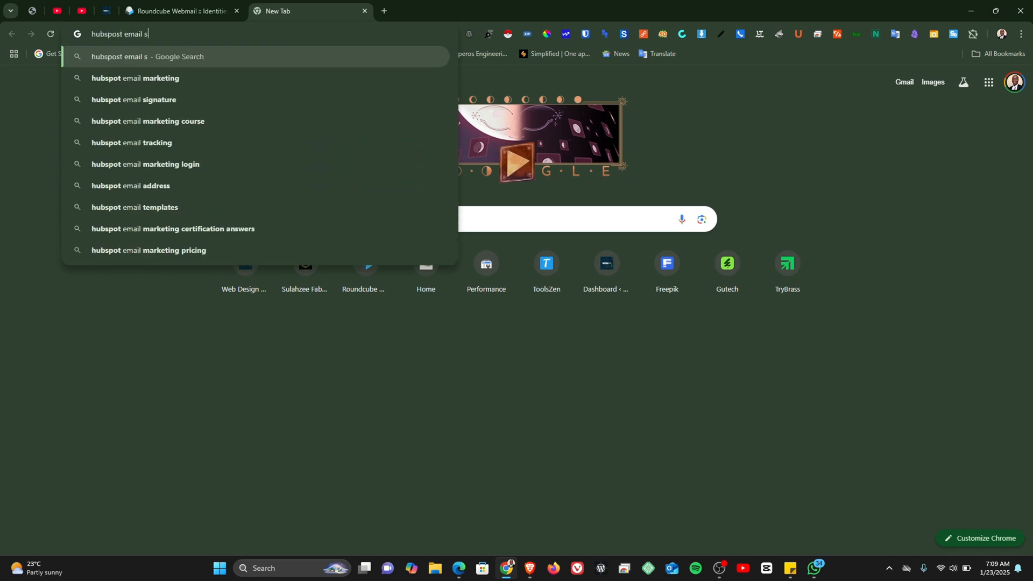
text(ignature&rlz=1C1KNTJ_enNG1107NG1107&oq=hubspost+e...)
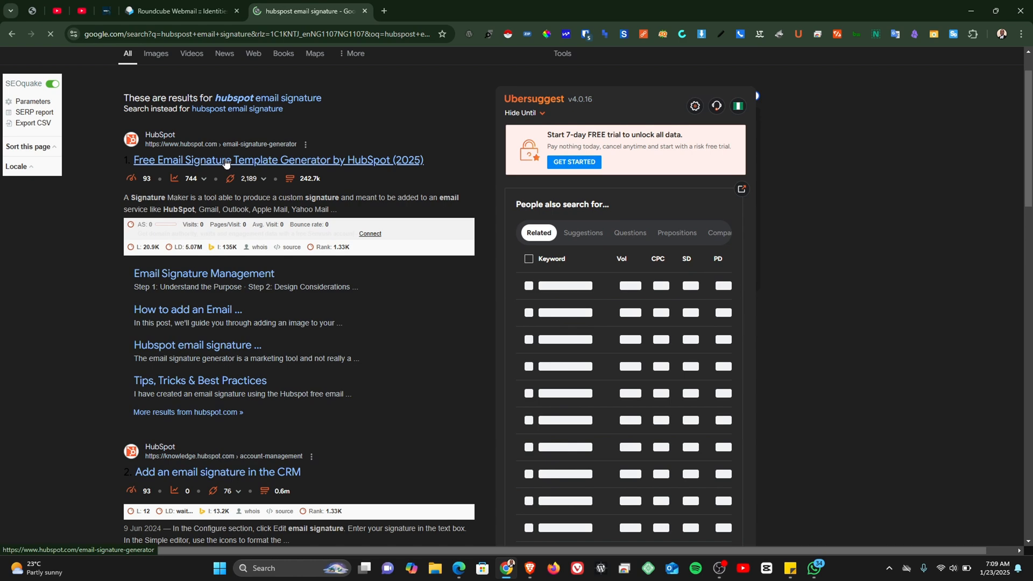
click(277, 161)
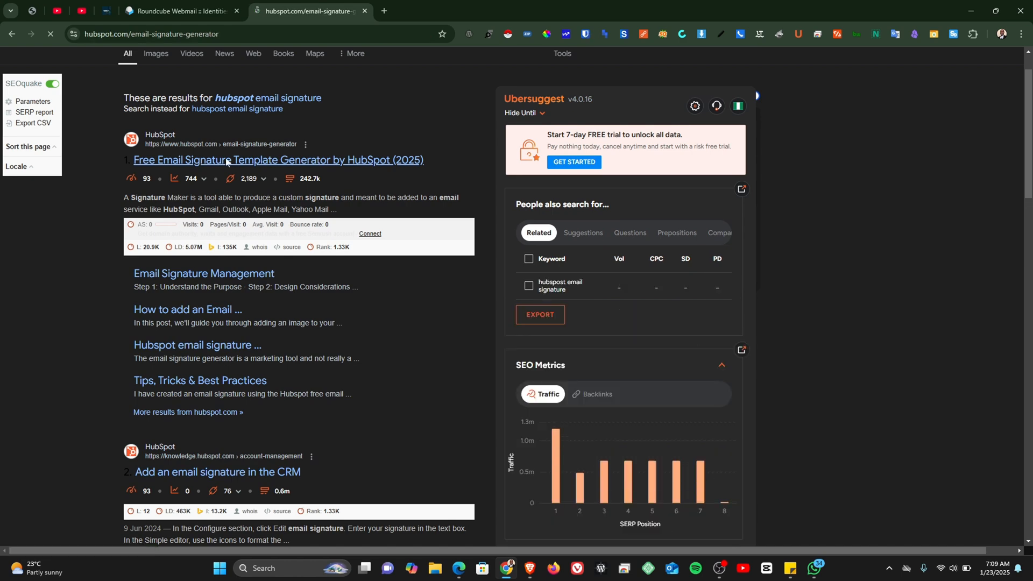
Accept HubSpot's cookies and begin 'Create my signature' to reach the details form
click(278, 159)
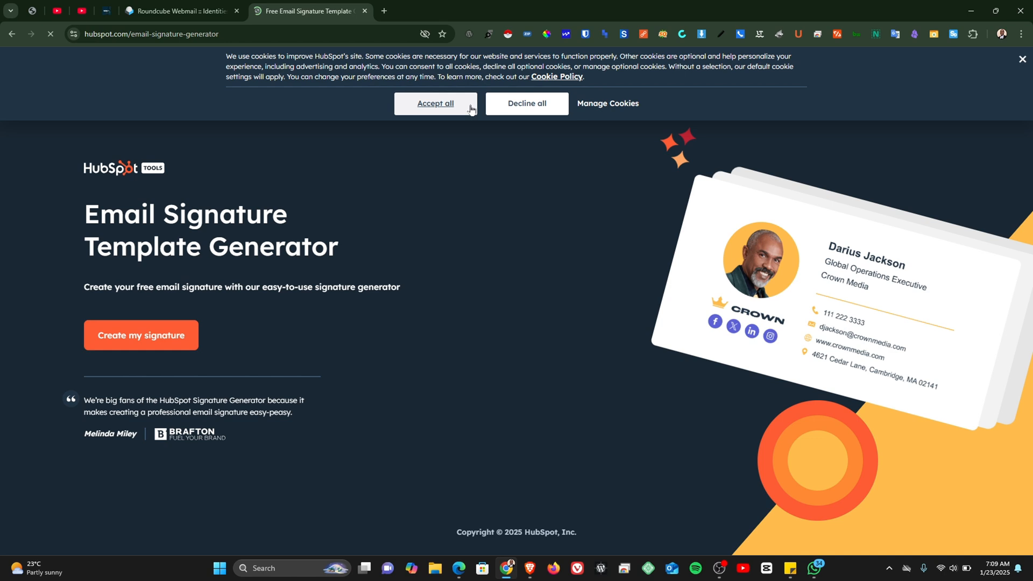
click(434, 103)
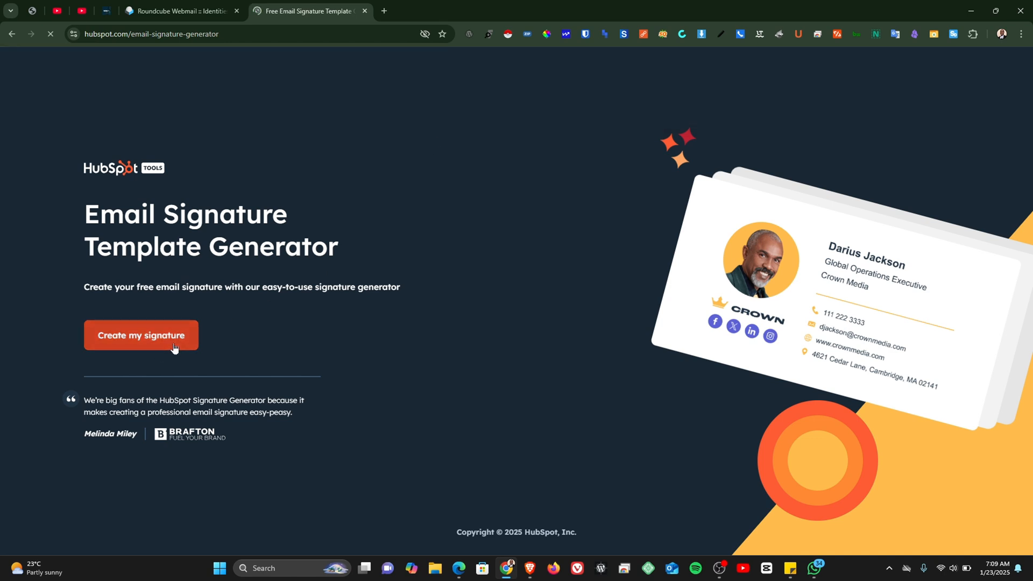
click(140, 335)
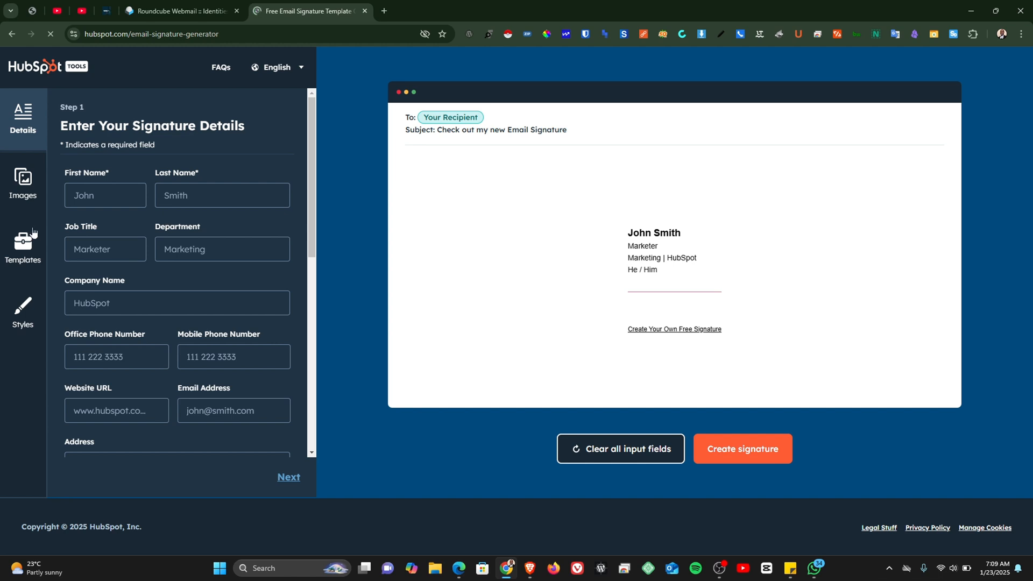
Enter ADE SMART's details, then supply the profile picture and company logo URLs on the Images step
text(A)
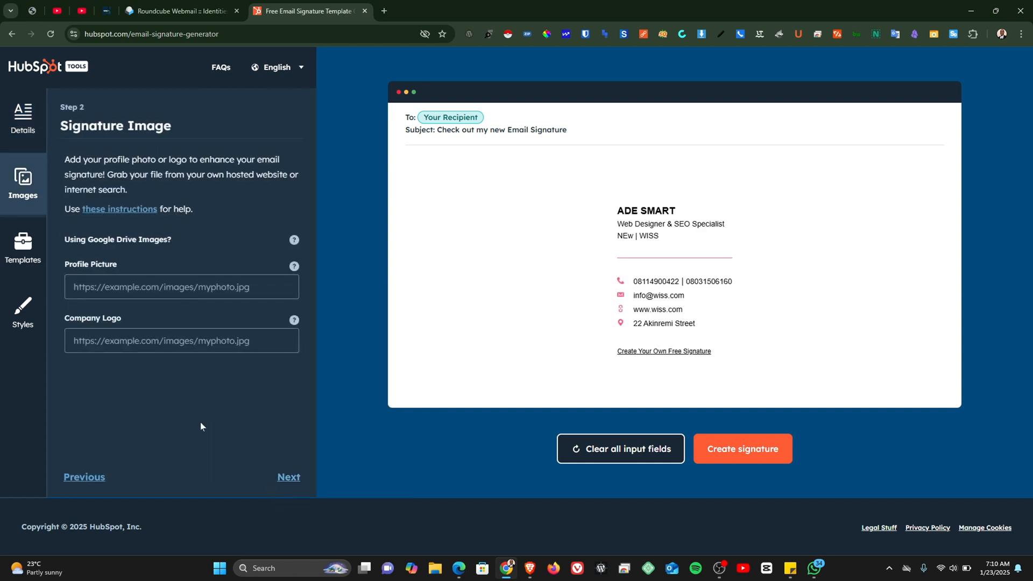
click(180, 286)
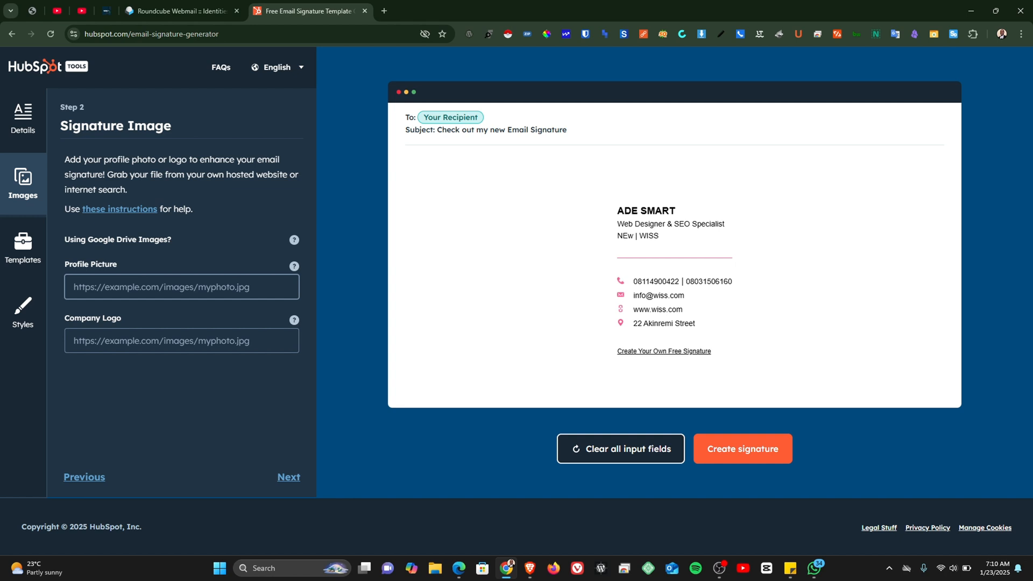
click(180, 286)
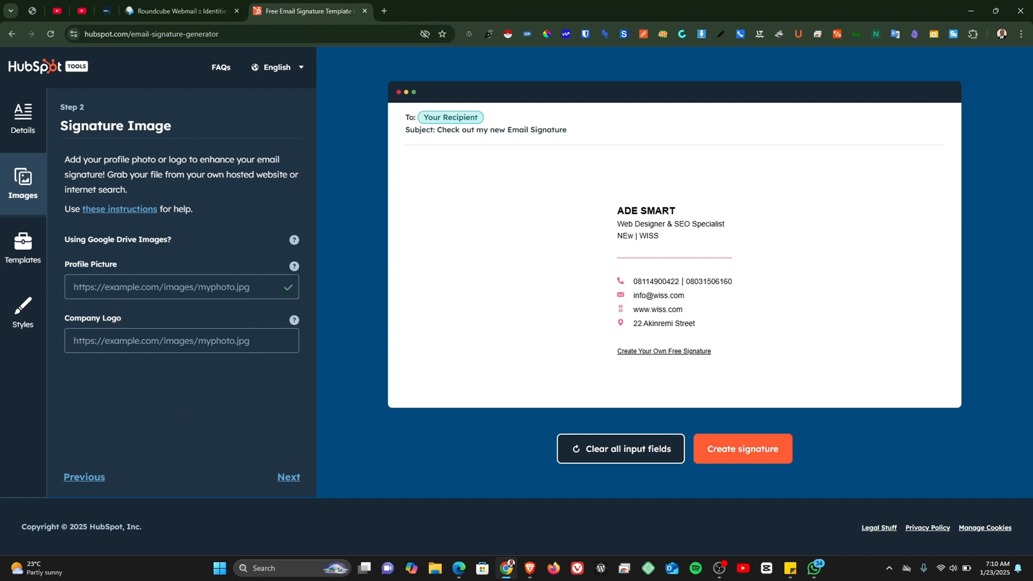
click(181, 341)
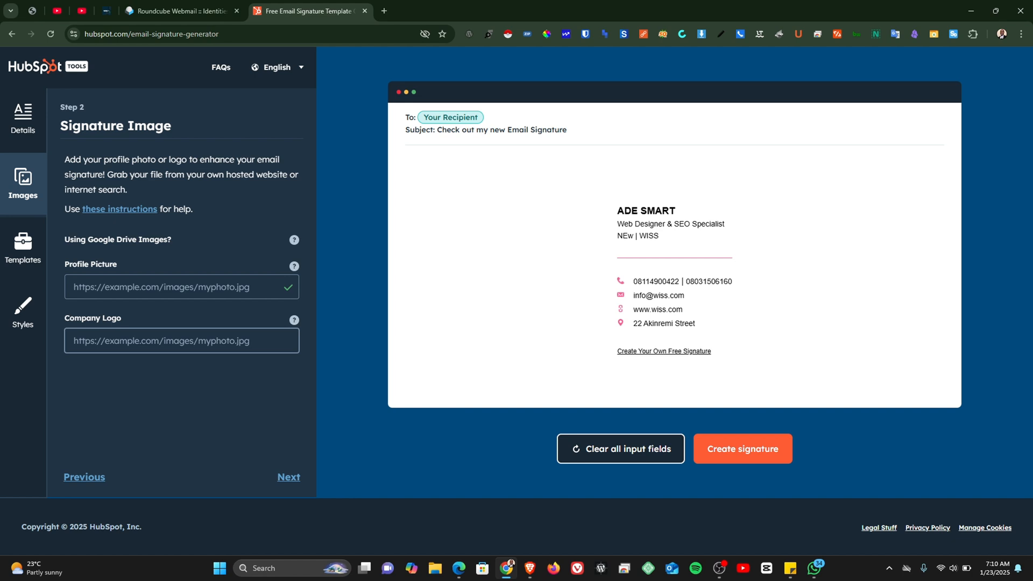
click(181, 341)
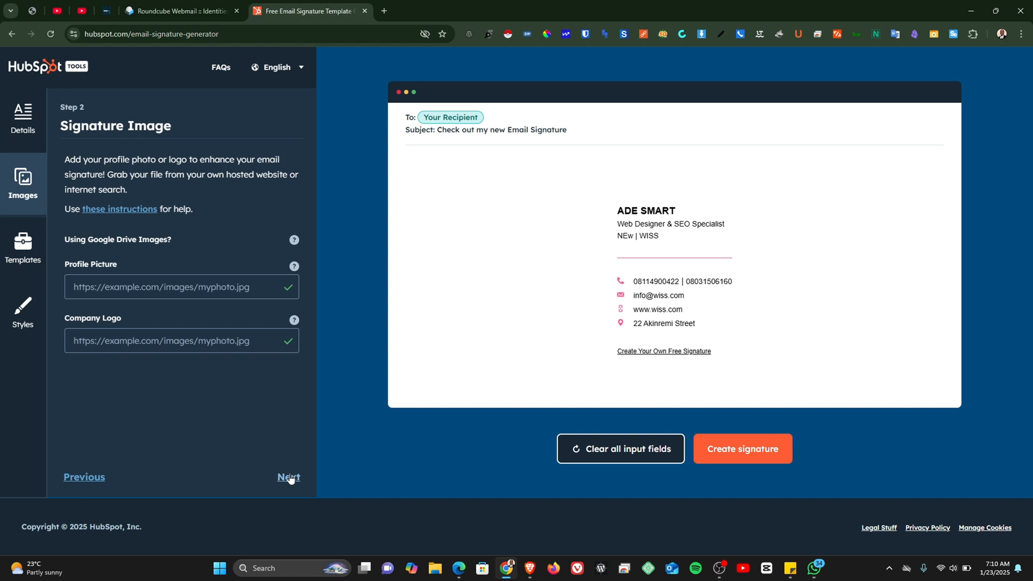
Try Templates 2, 4, 1, 6, 3 and settle on Template 6 for the signature layout
click(288, 476)
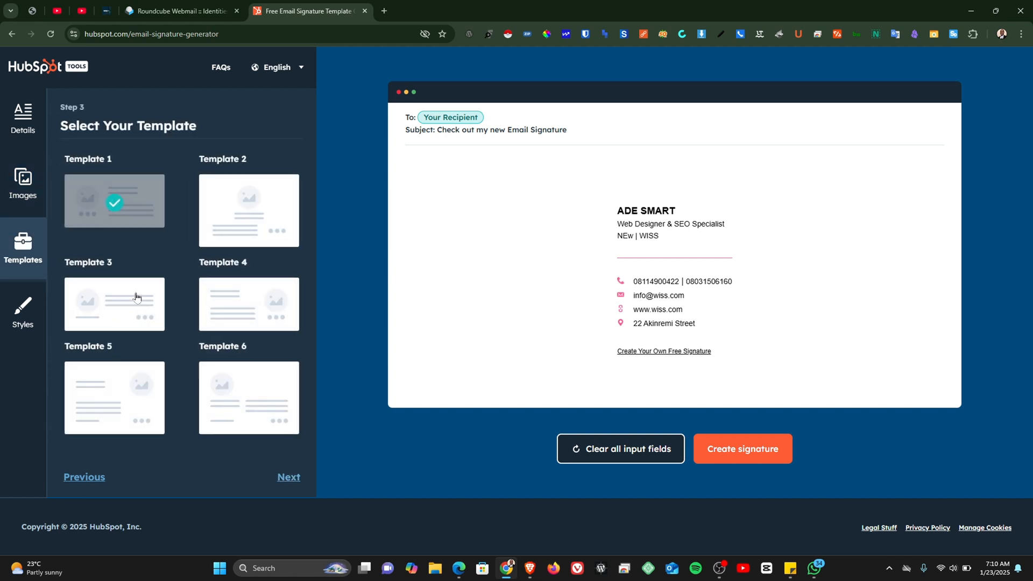
mouse_move(158, 220)
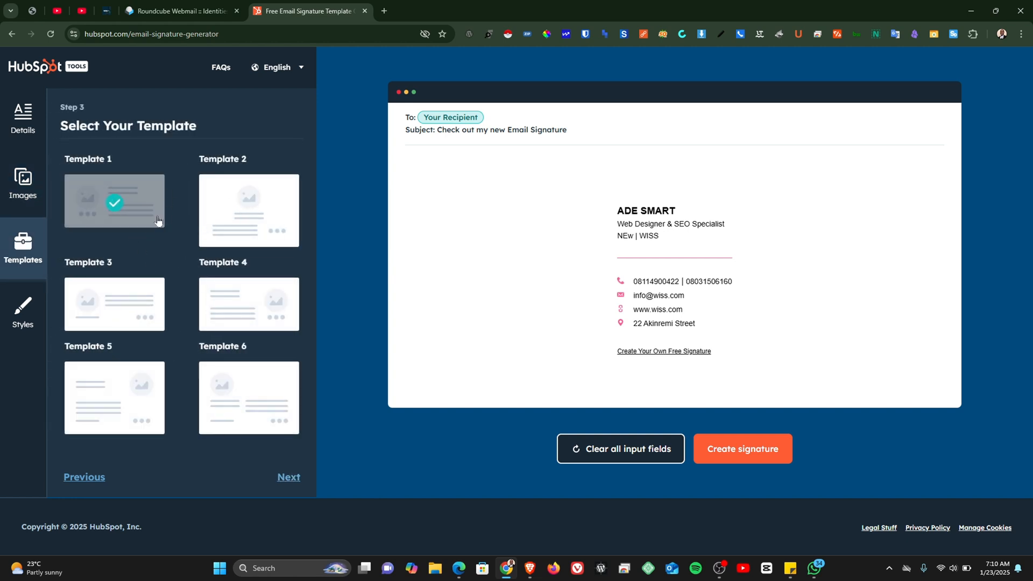
click(248, 210)
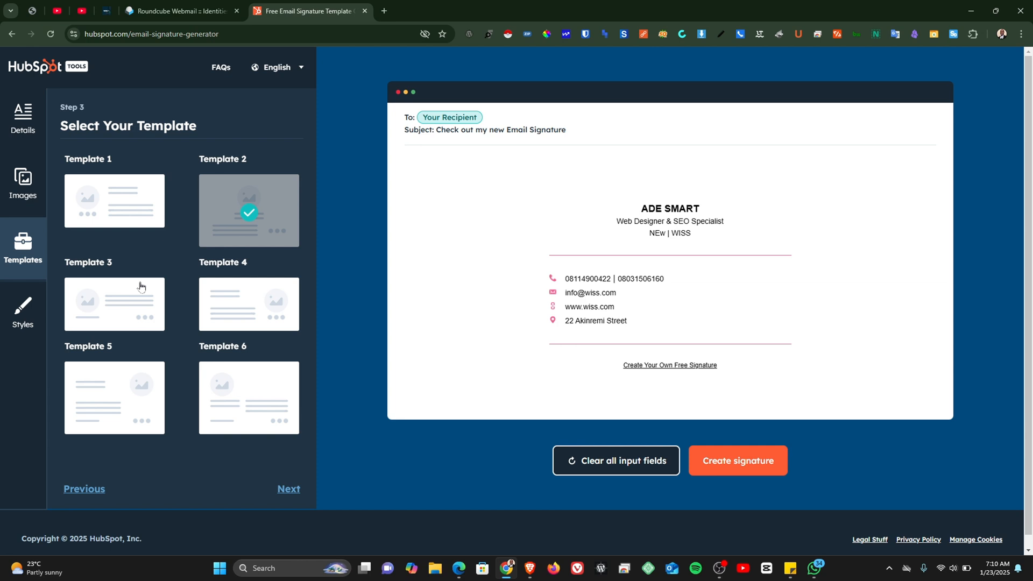
click(248, 303)
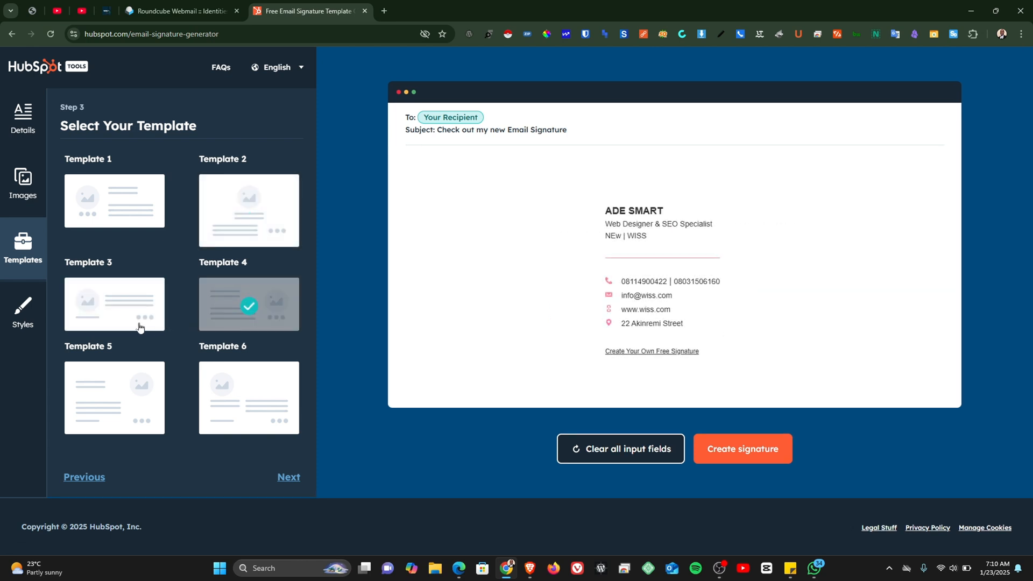
click(114, 201)
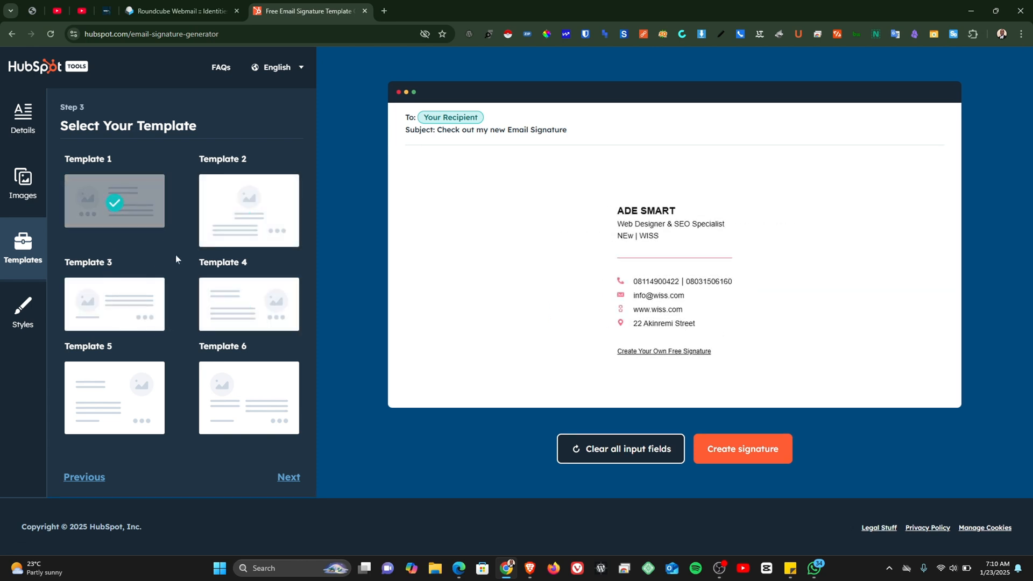
click(248, 396)
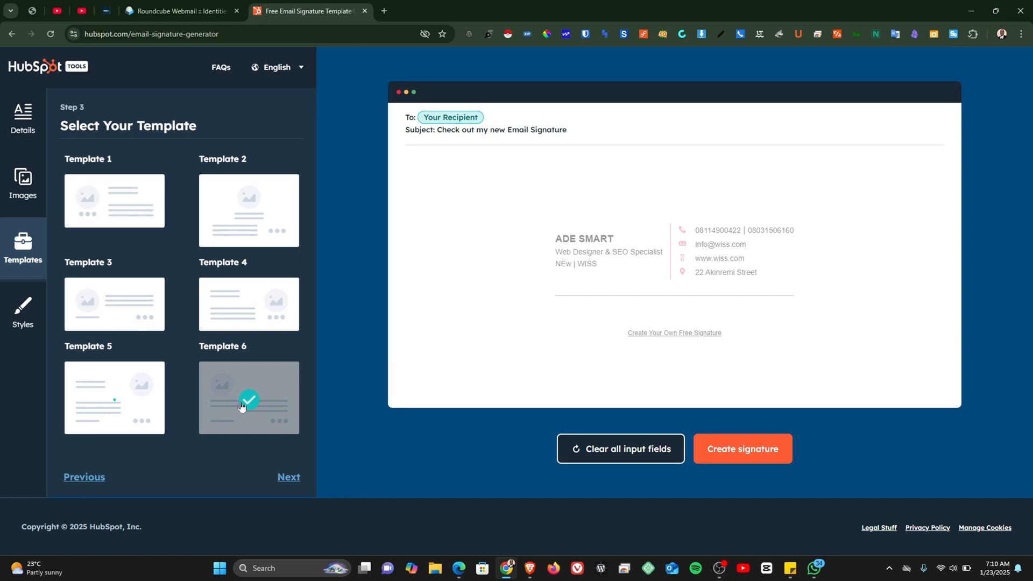
click(248, 303)
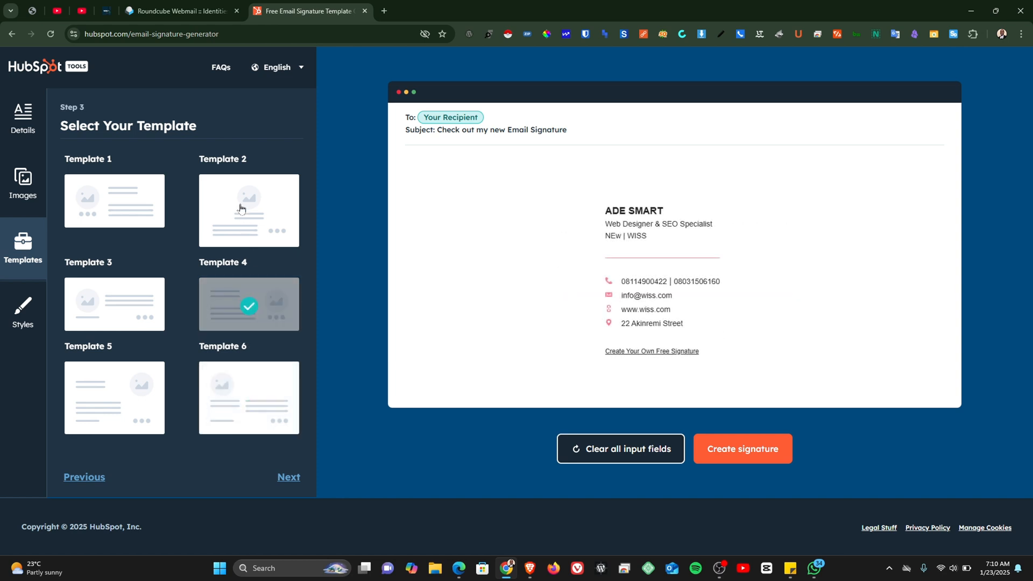
click(114, 304)
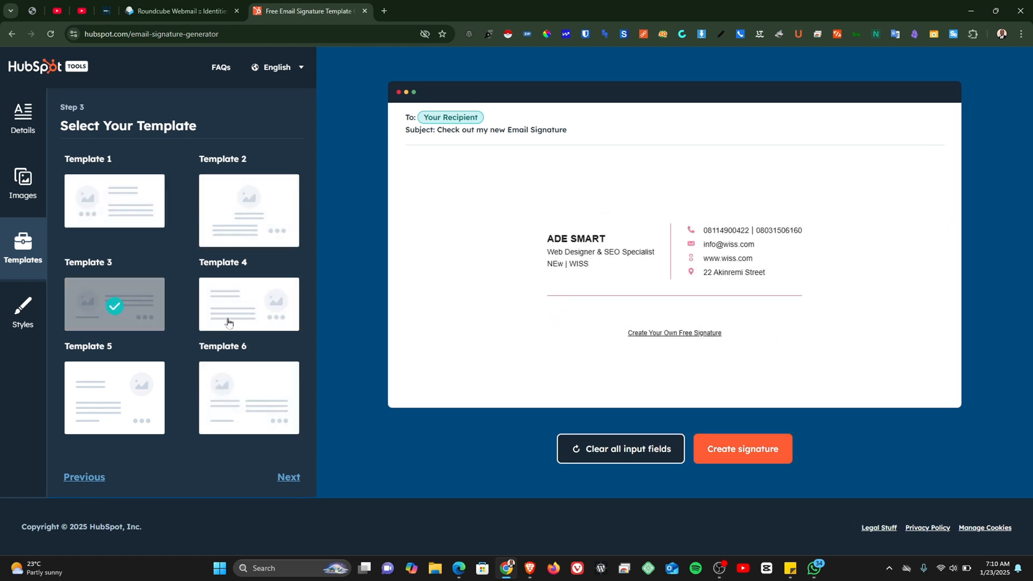
click(248, 304)
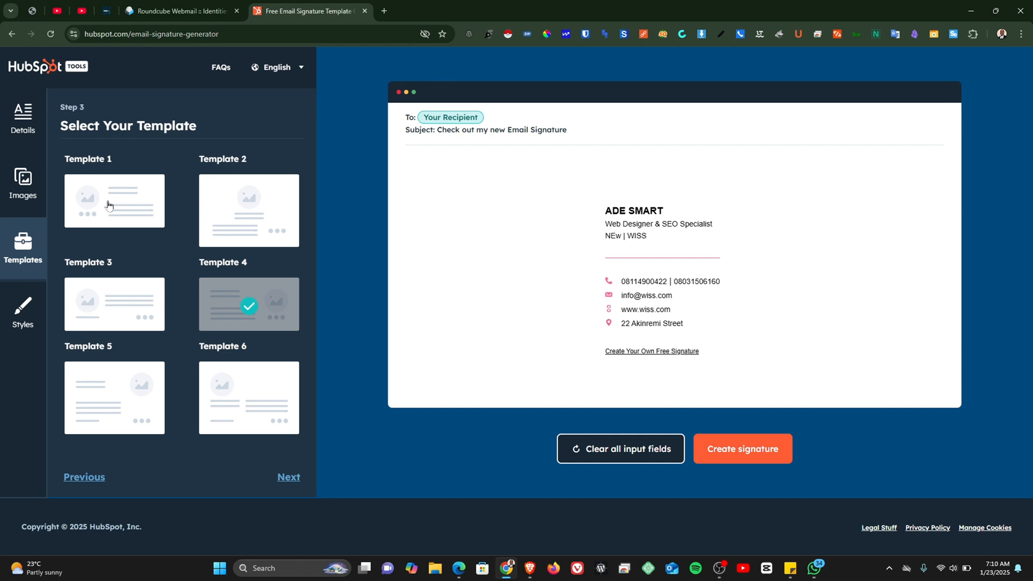
click(248, 397)
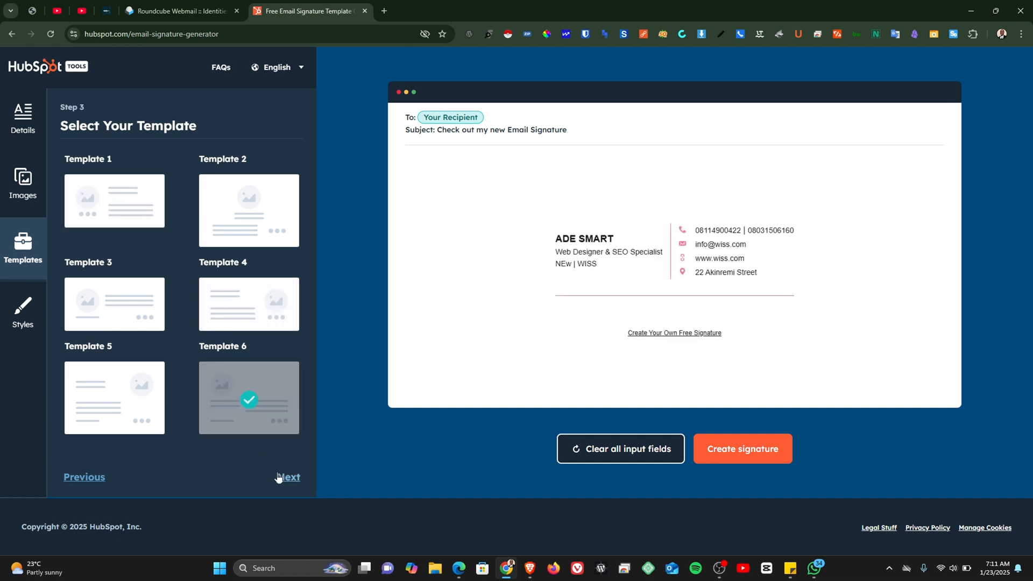
On the Styles step darken the theme colour and set the font to Tahoma after trying Georgia
click(288, 477)
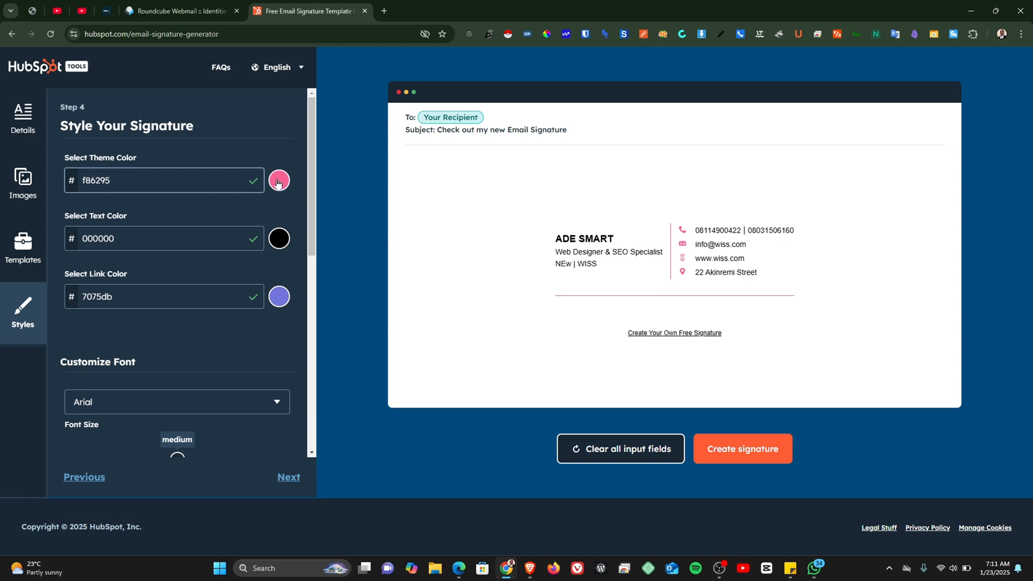
click(278, 180)
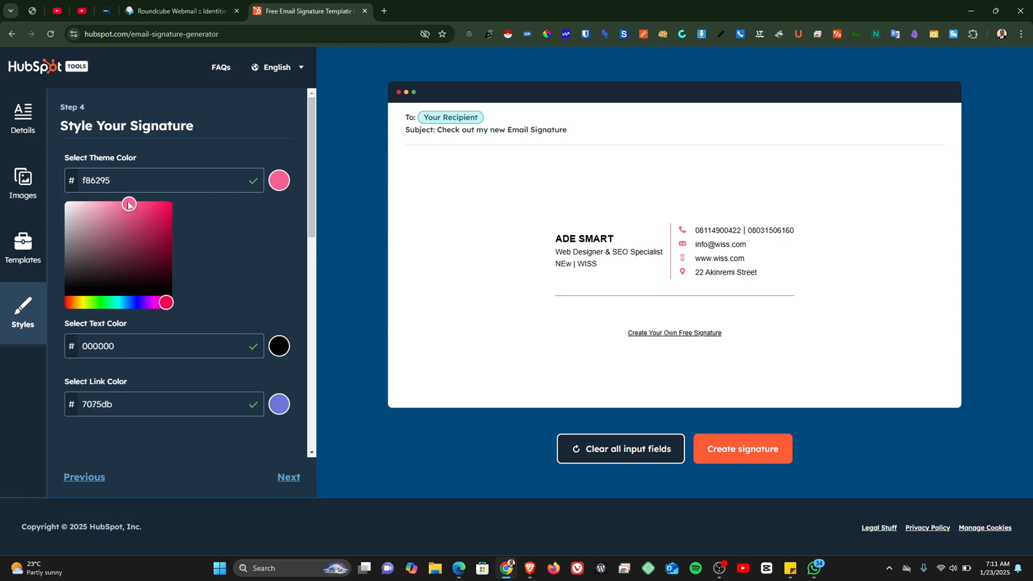
drag(131, 203, 147, 236)
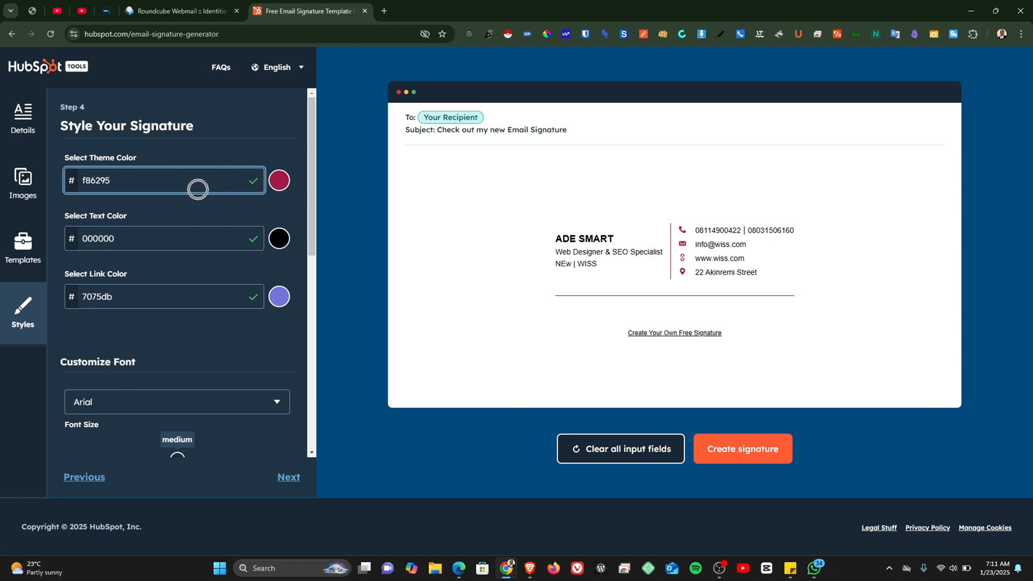
click(279, 297)
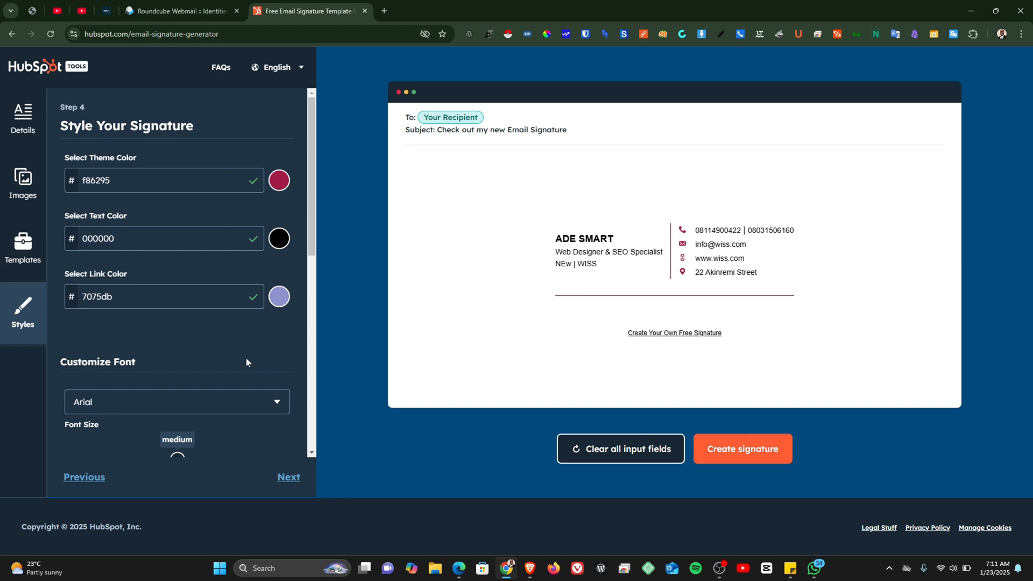
scroll(down, 3)
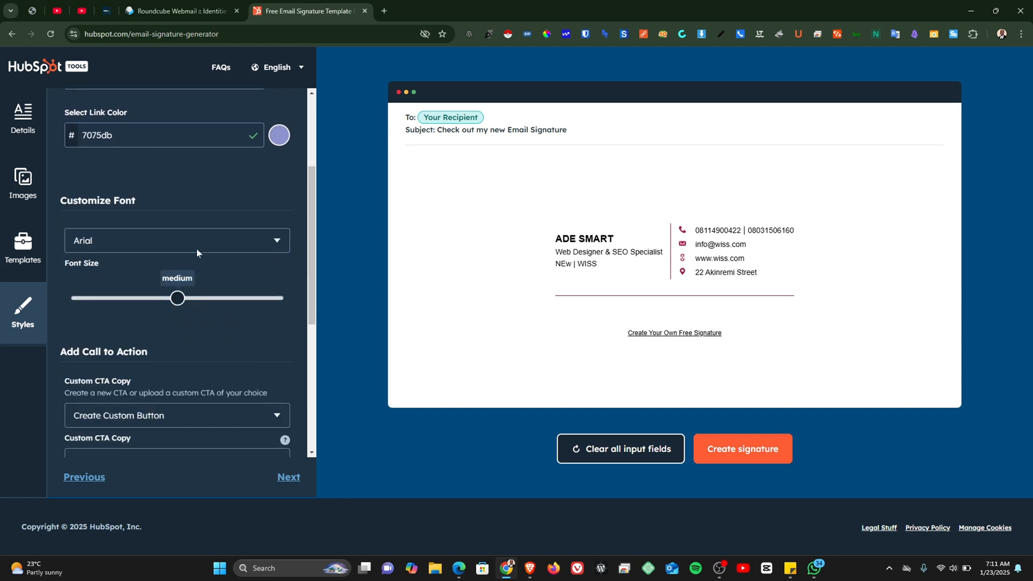
click(175, 240)
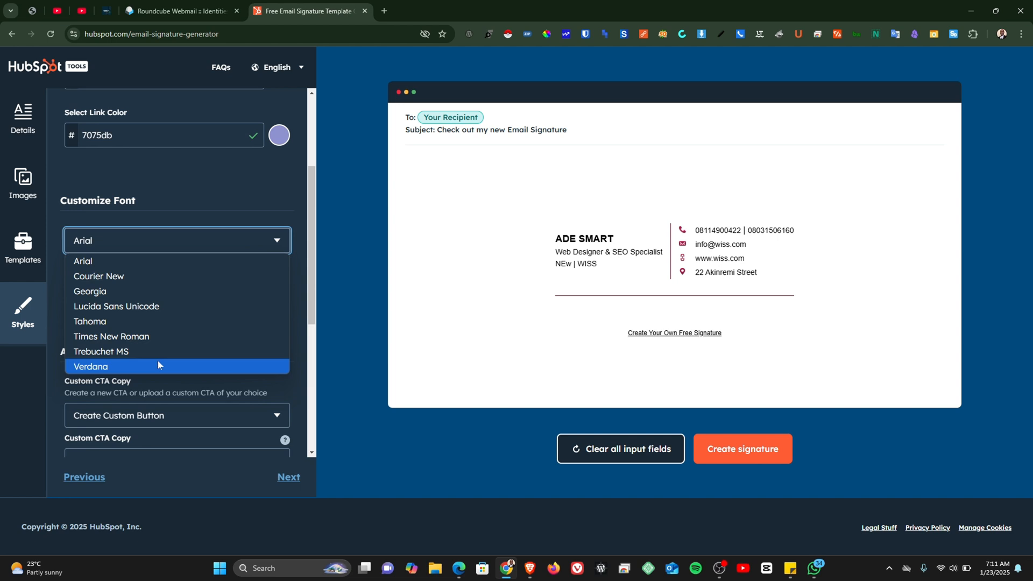
mouse_move(131, 336)
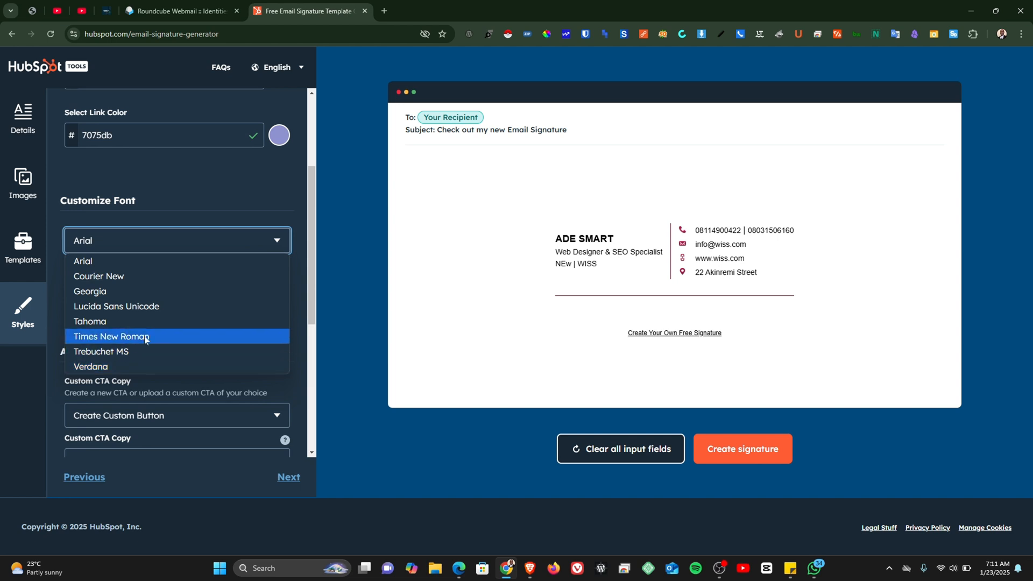
mouse_move(123, 291)
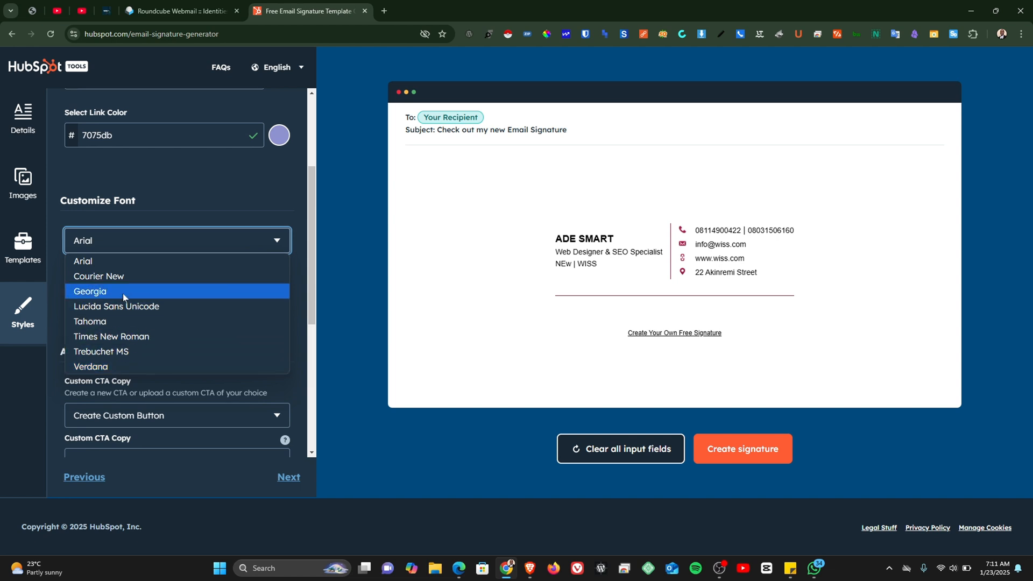
click(89, 291)
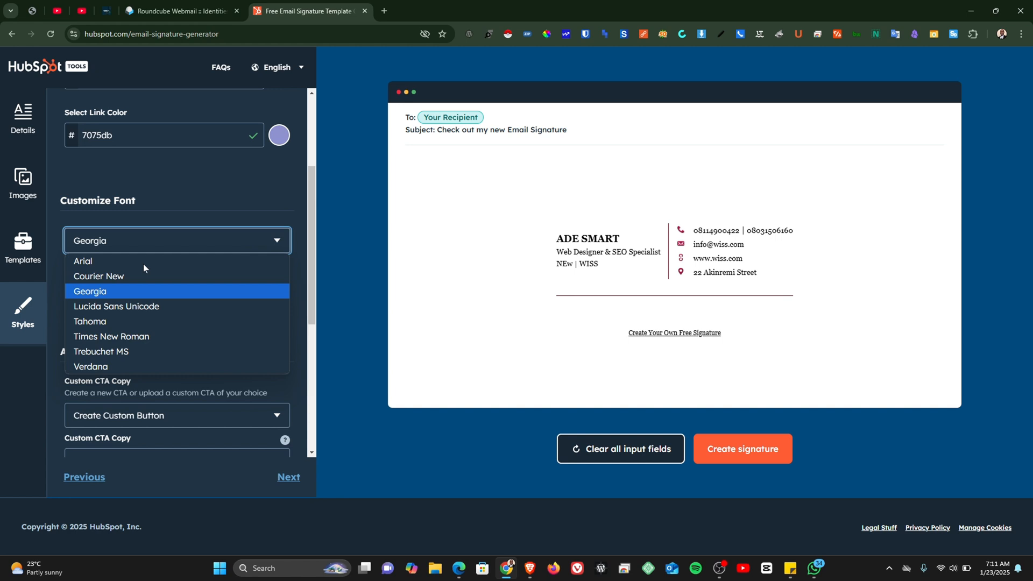
mouse_move(143, 321)
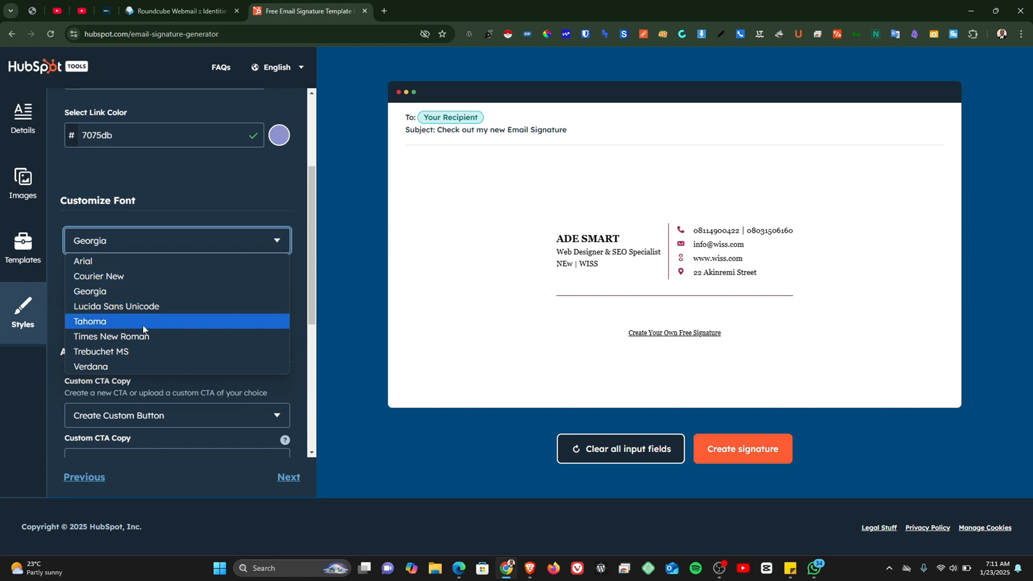
click(91, 321)
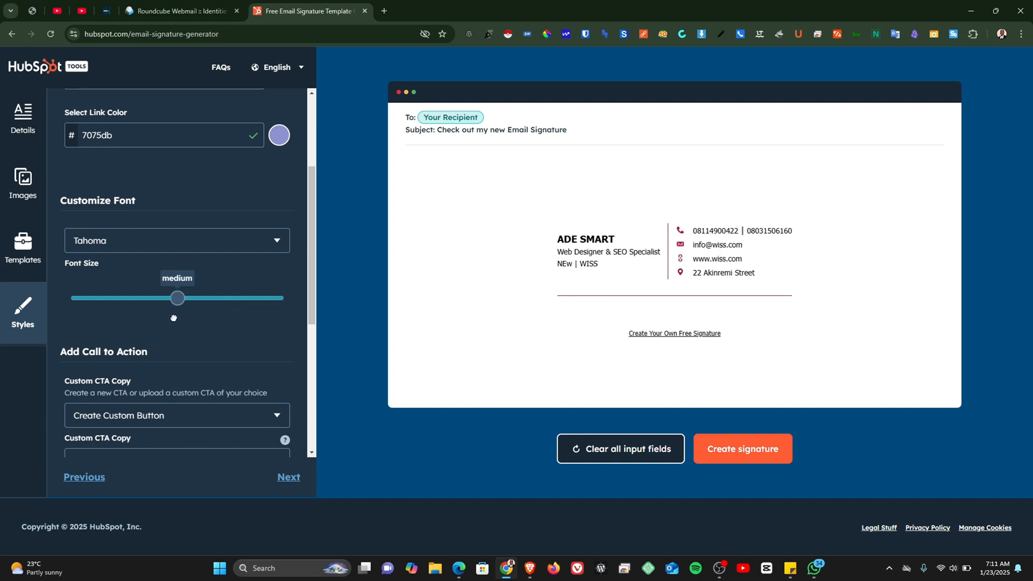
Set the font size to medium and the CTA colour to 7075db
scroll(down, 3)
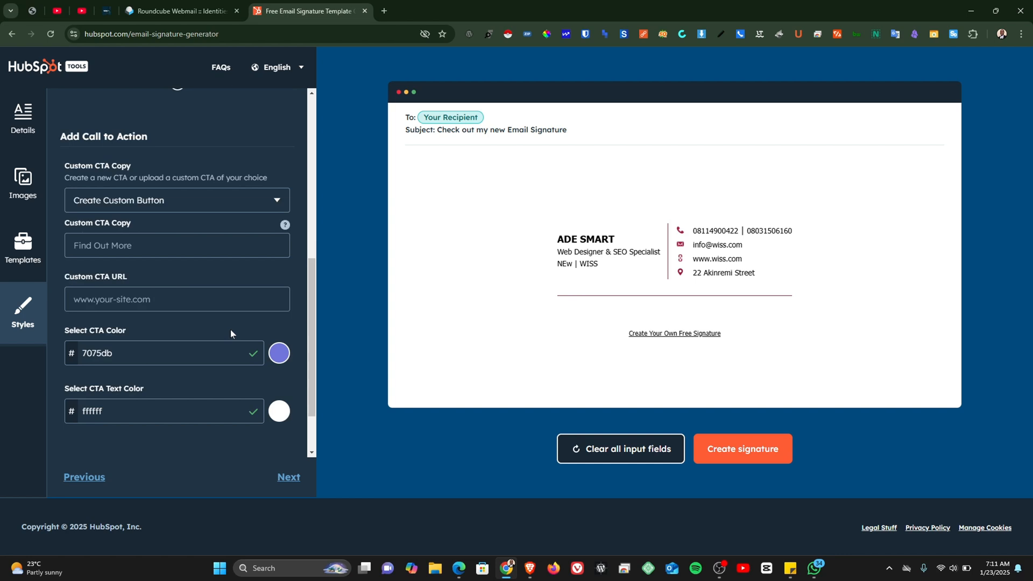
scroll(down, 3)
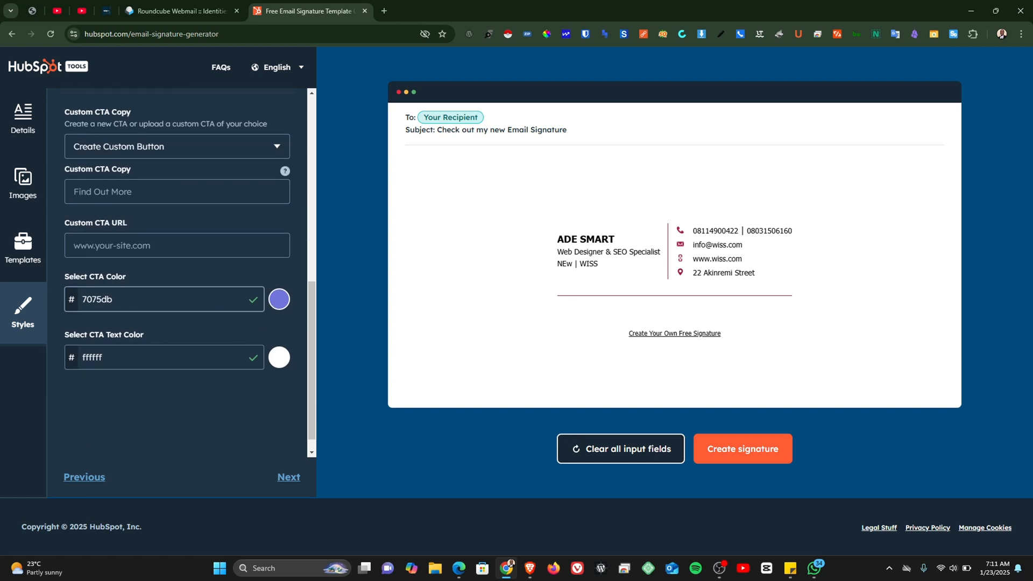
click(163, 299)
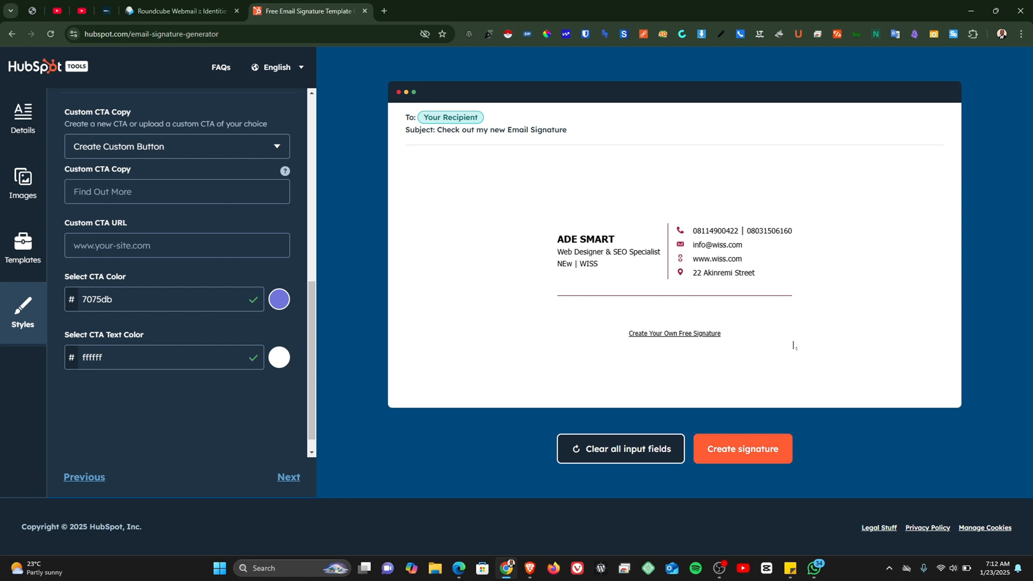
scroll(down, 3)
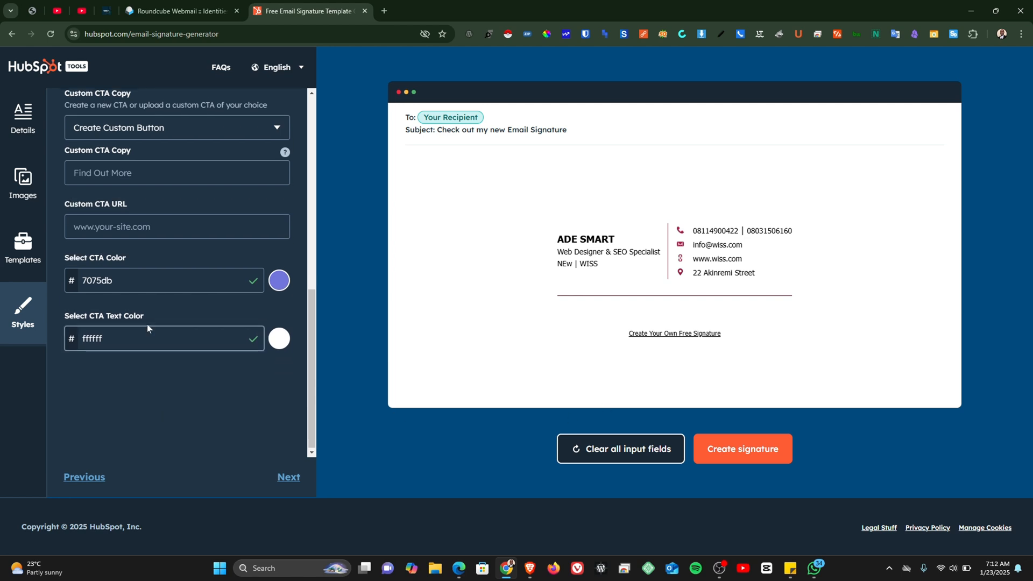
scroll(up, 3)
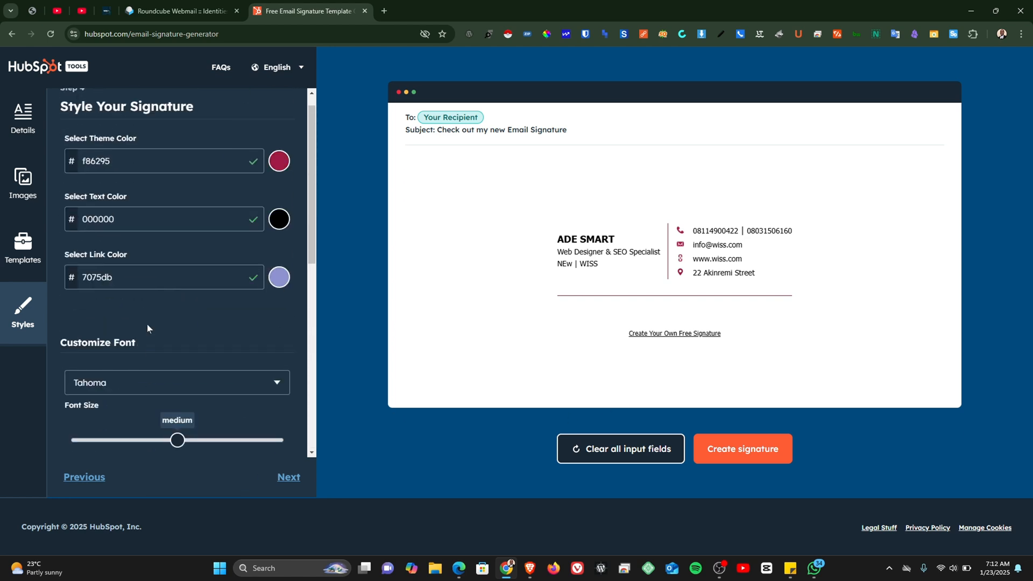
mouse_move(129, 365)
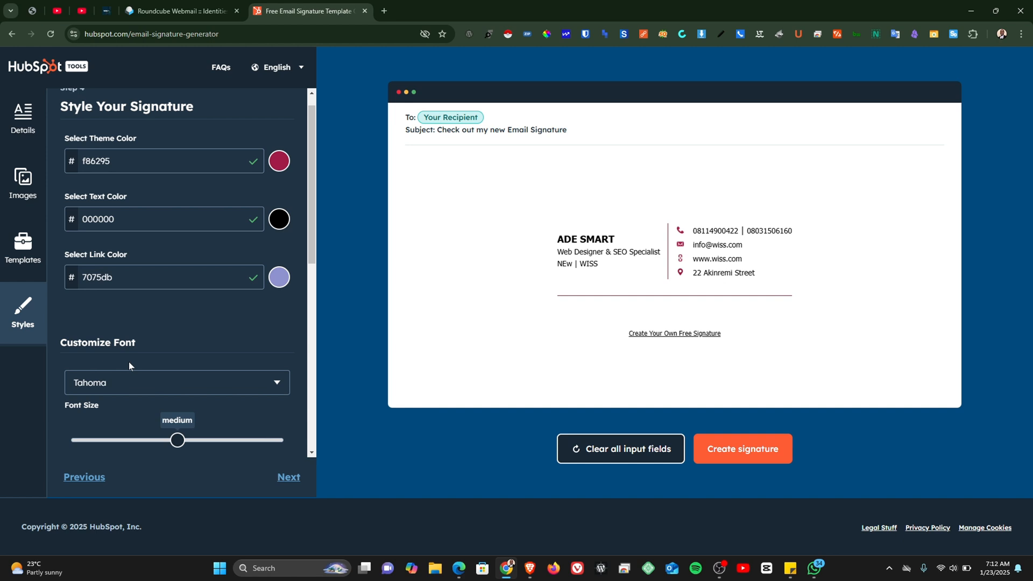
scroll(down, 3)
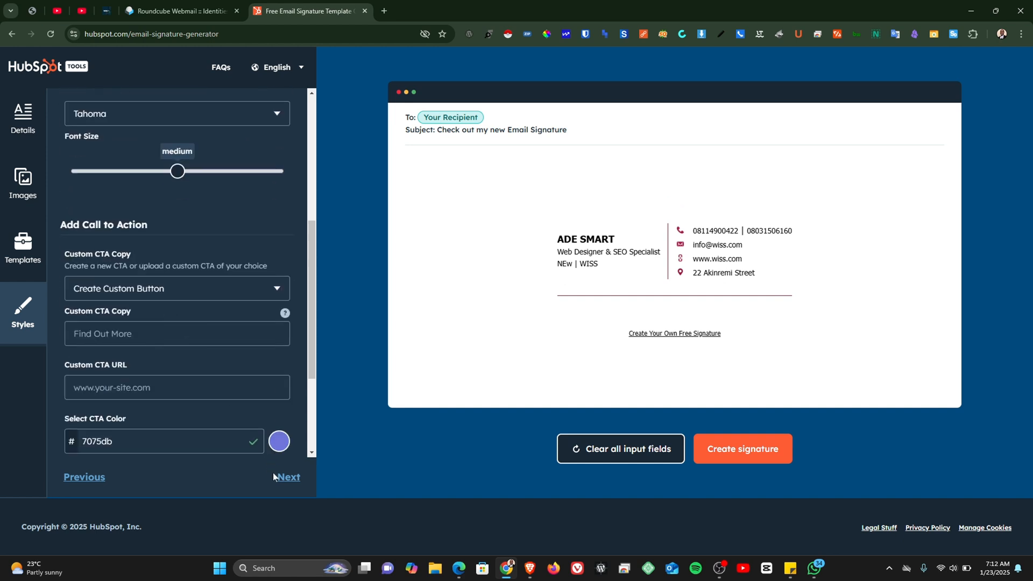
Confirm & submit the finished signature and copy it to the clipboard
click(741, 449)
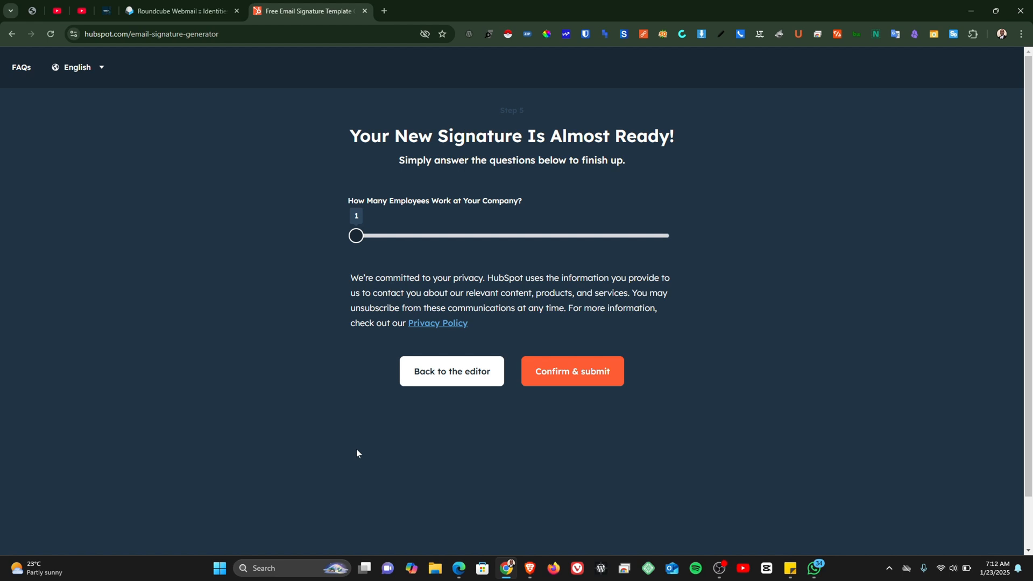
mouse_move(571, 371)
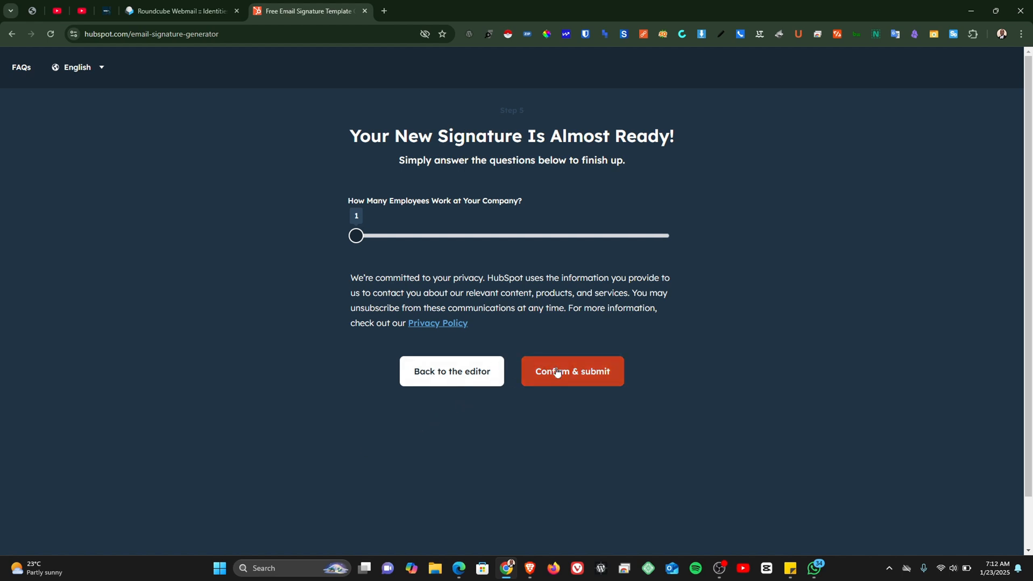
click(571, 371)
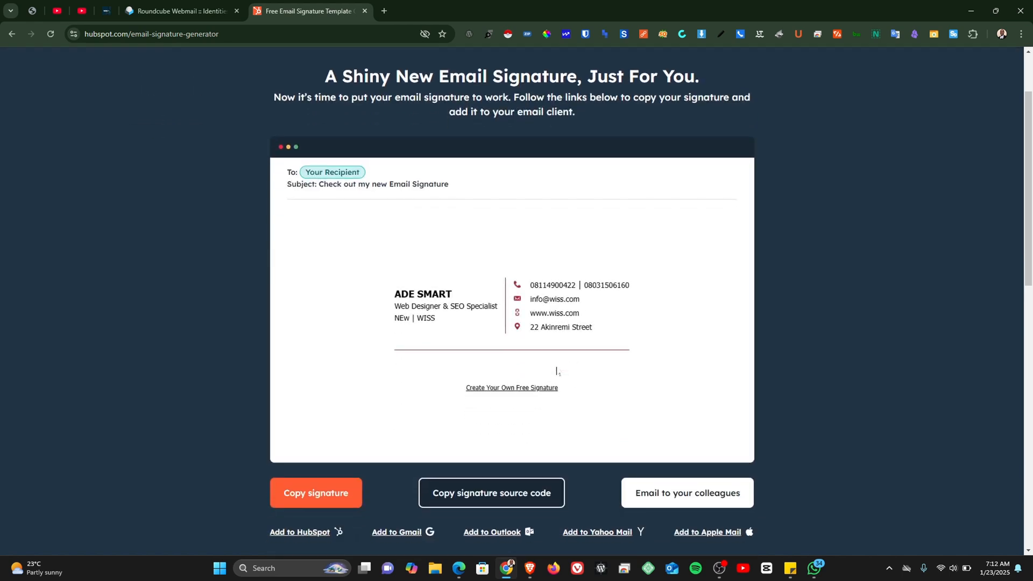
scroll(down, 3)
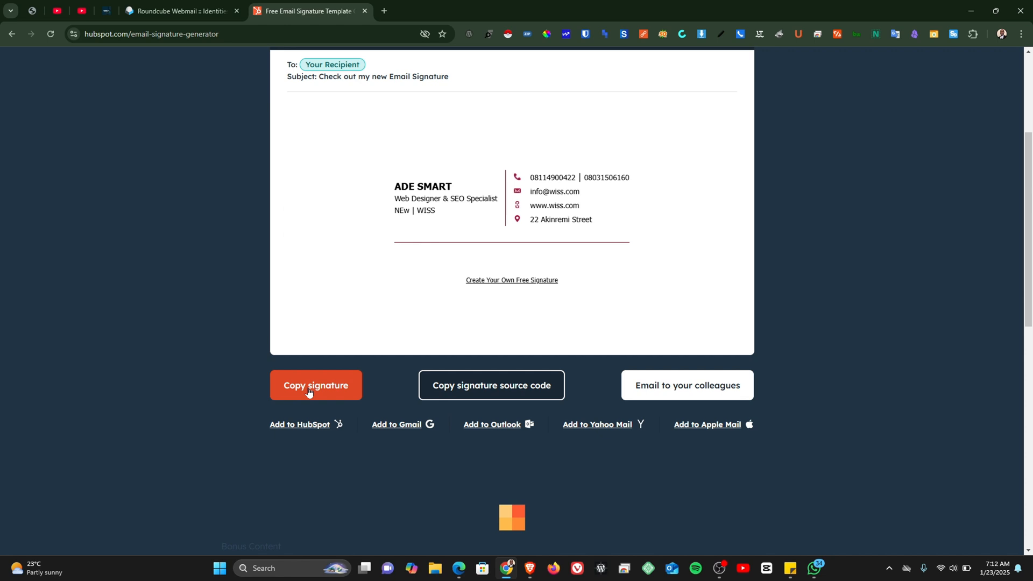
click(315, 385)
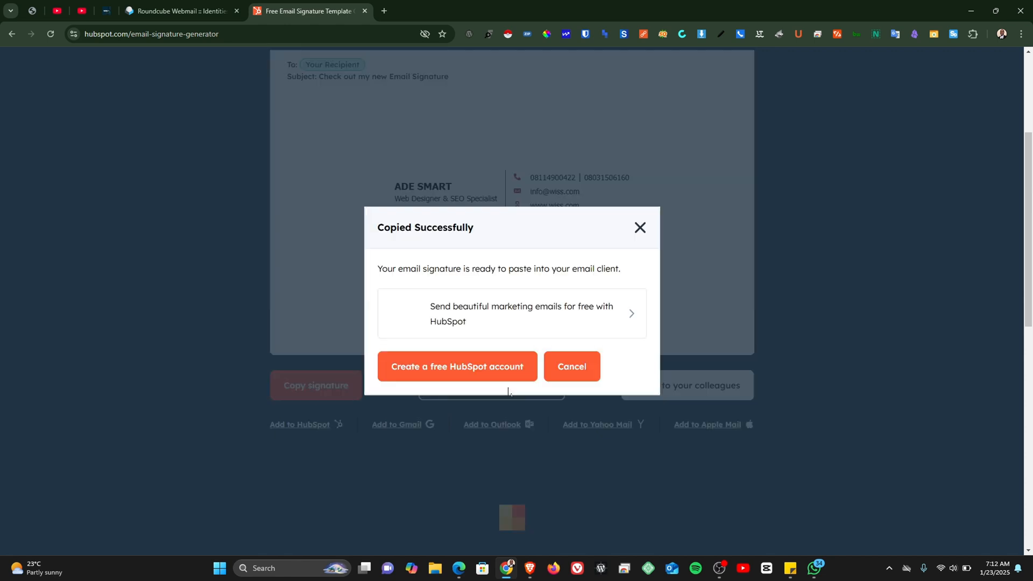
mouse_move(535, 321)
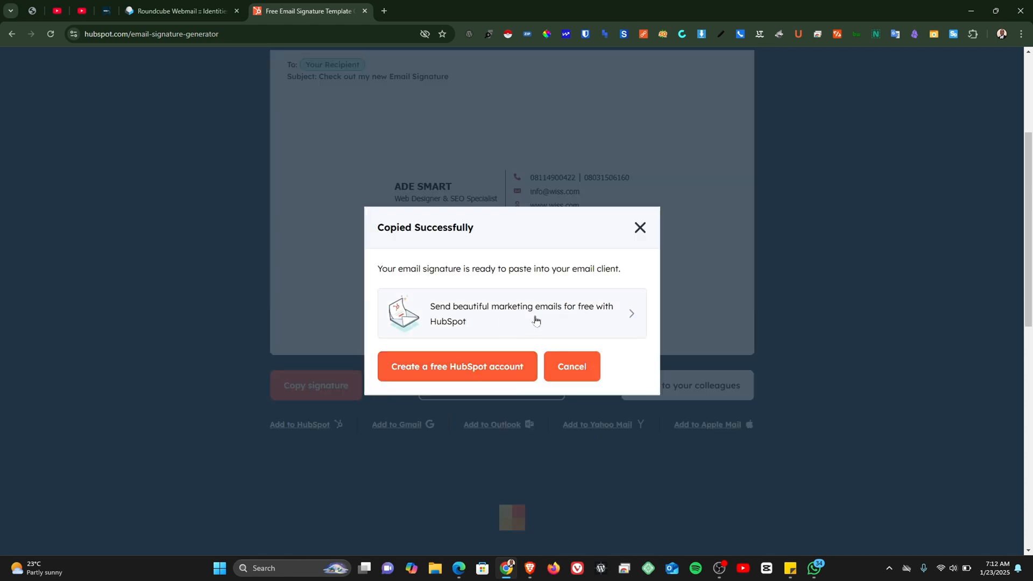
mouse_move(180, 11)
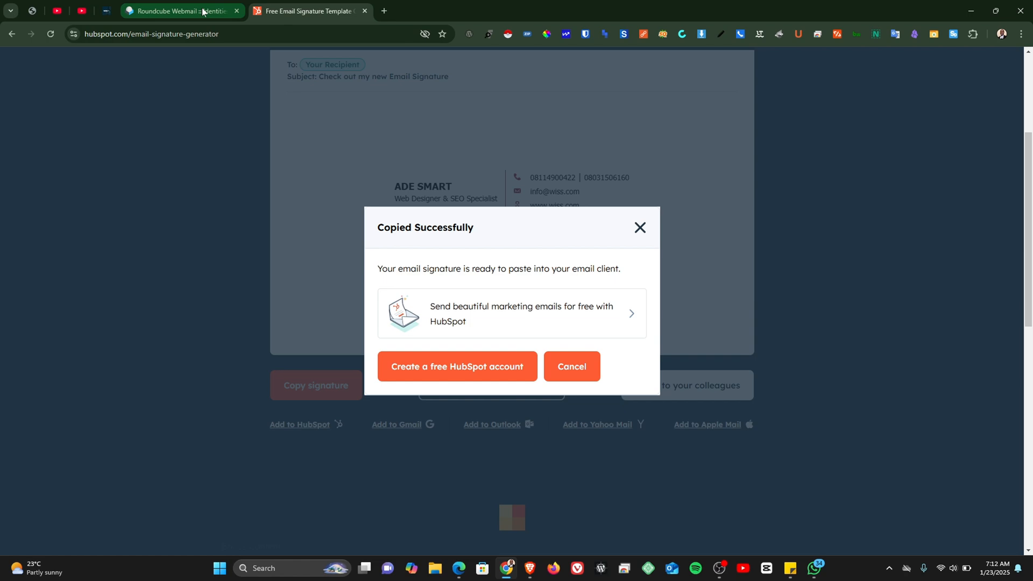
Return to the Roundcube identity tab, glance back at HubSpot, and leave the signature box cleared
click(171, 11)
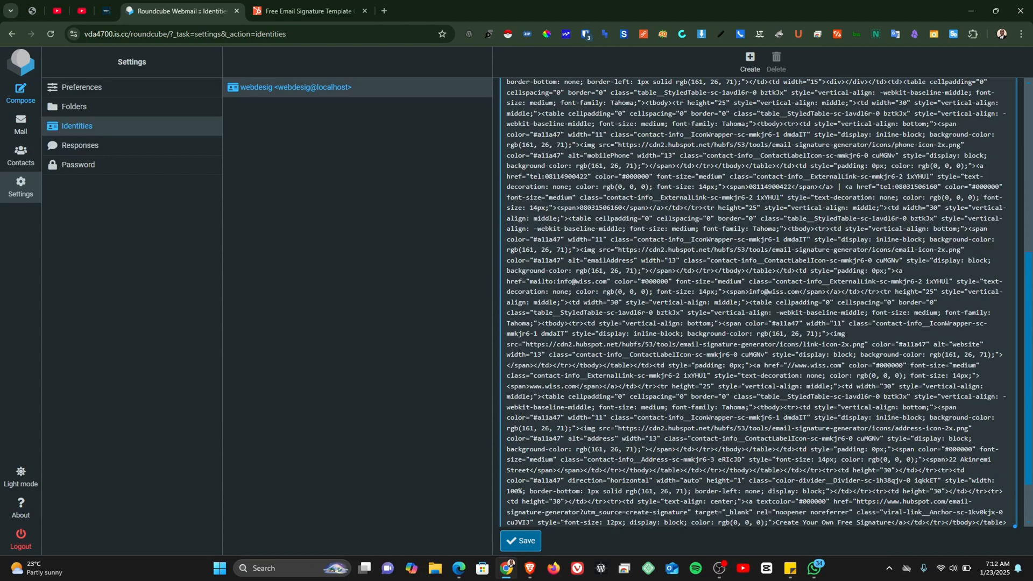
scroll(down, 3)
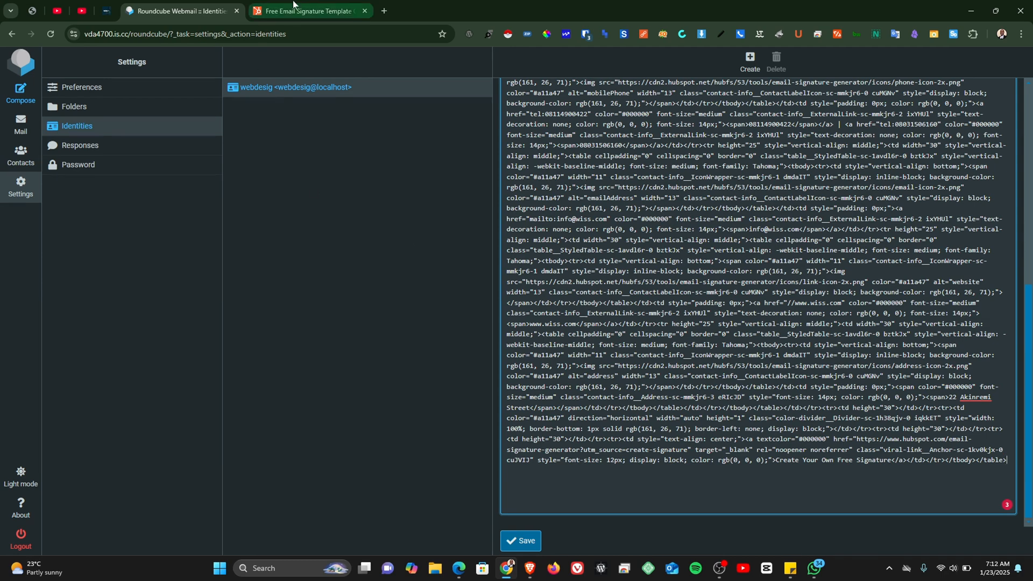
click(306, 11)
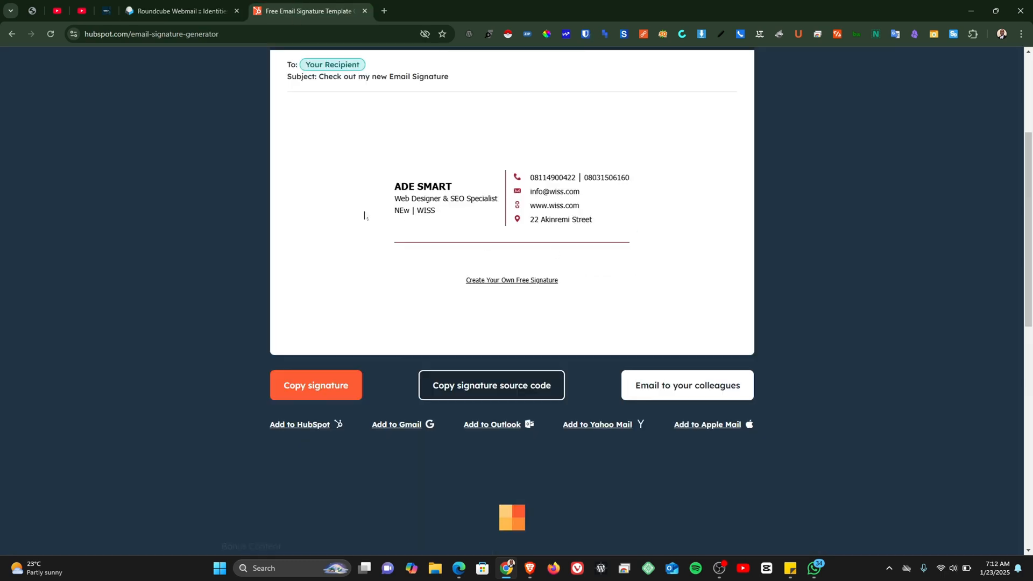
click(179, 11)
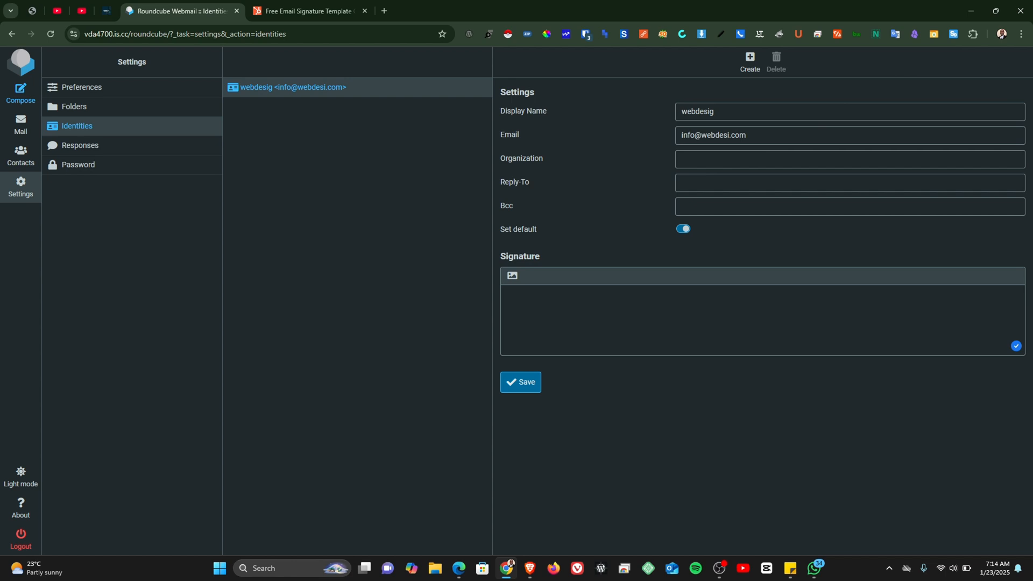
mouse_move(512, 276)
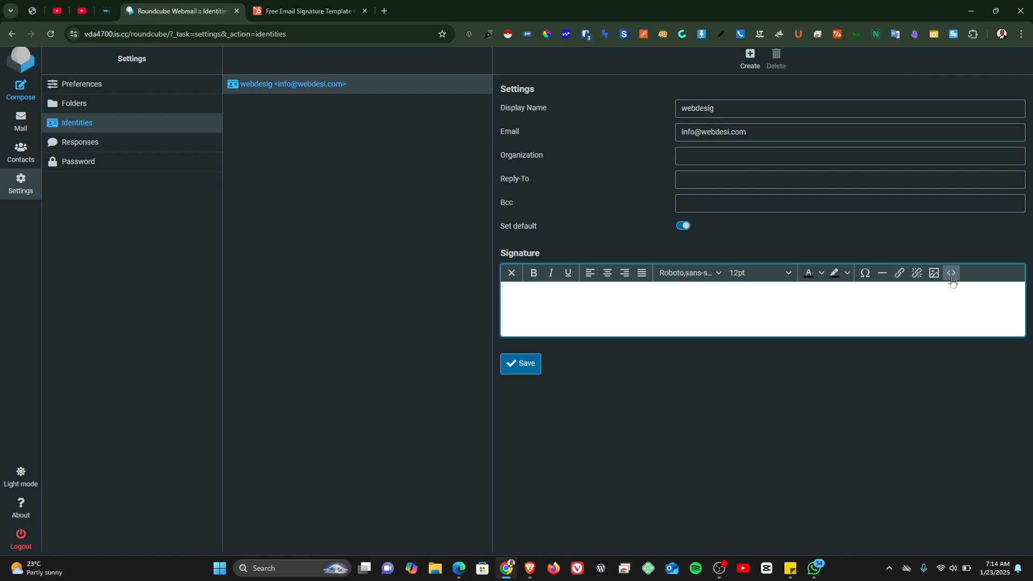
mouse_move(951, 272)
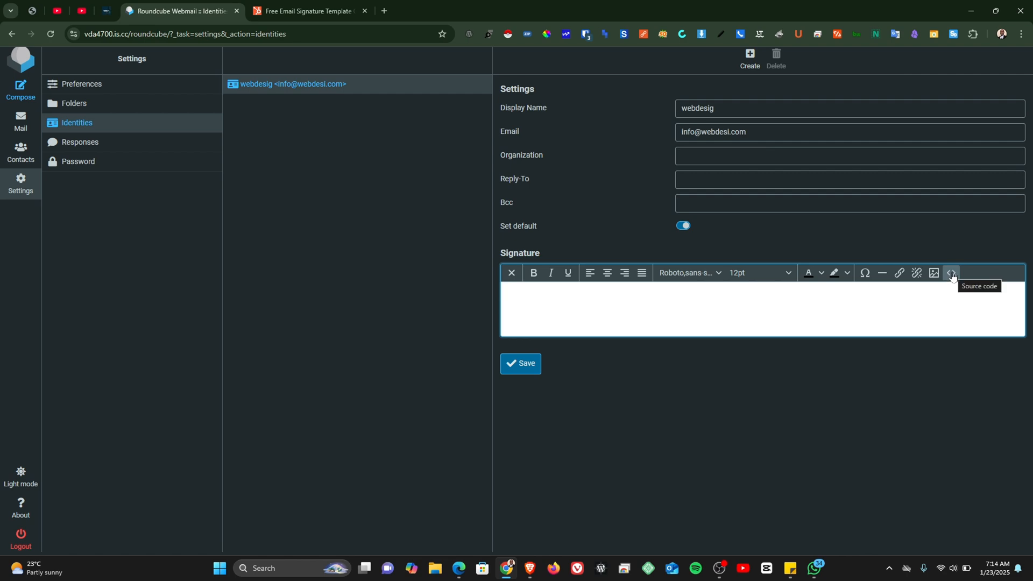
Paste the copied HTML into the signature's source code view and apply it, rendering ADE SMART's signature
click(950, 272)
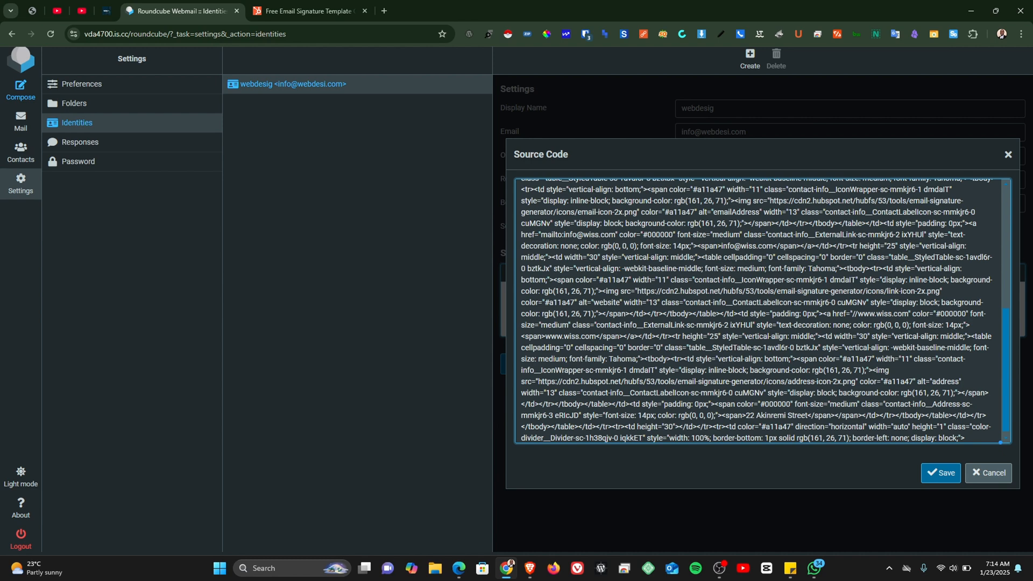
click(940, 473)
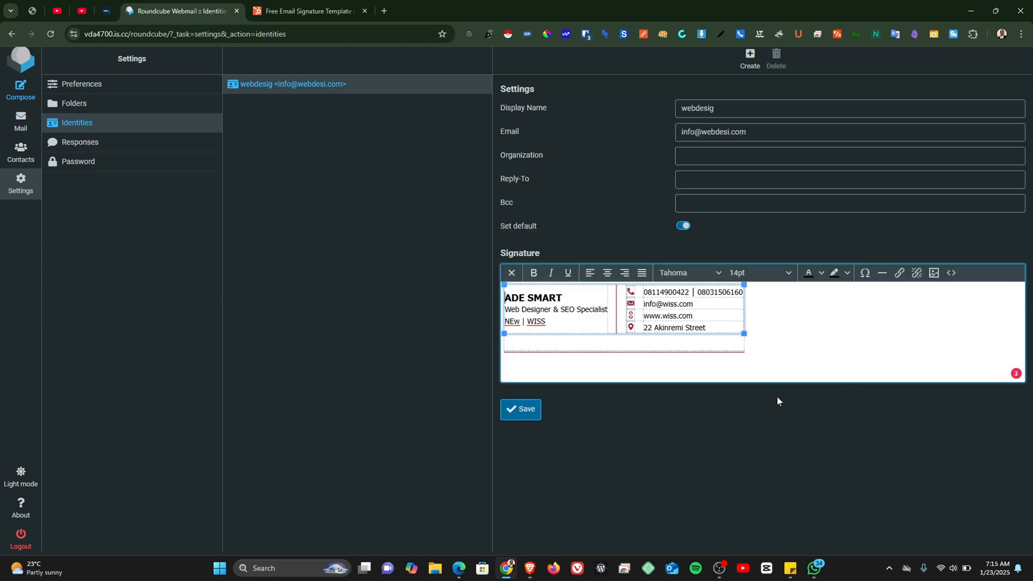
mouse_move(520, 409)
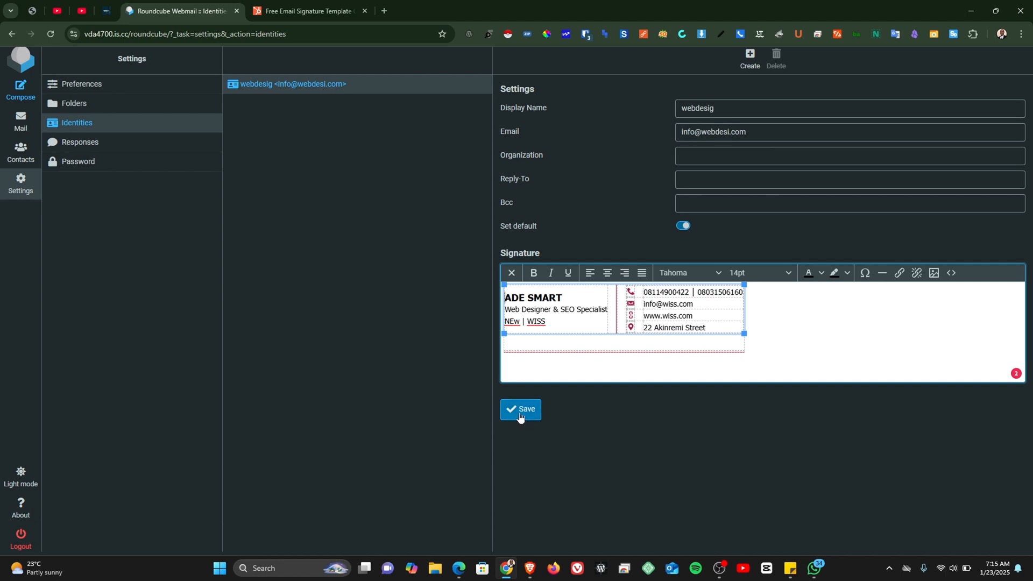
Save the webdesig identity with the new signature and start a new message
click(521, 409)
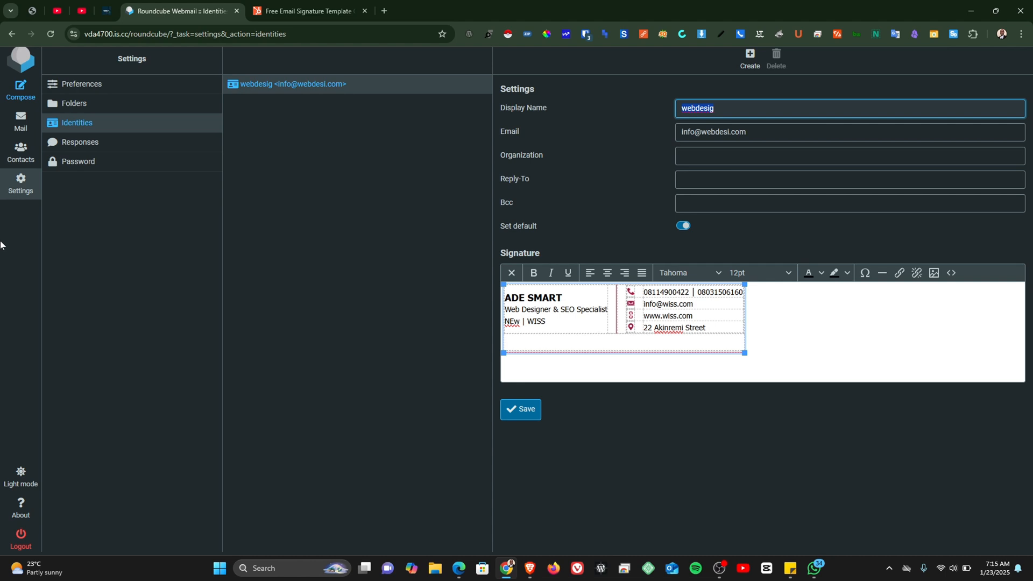
click(20, 90)
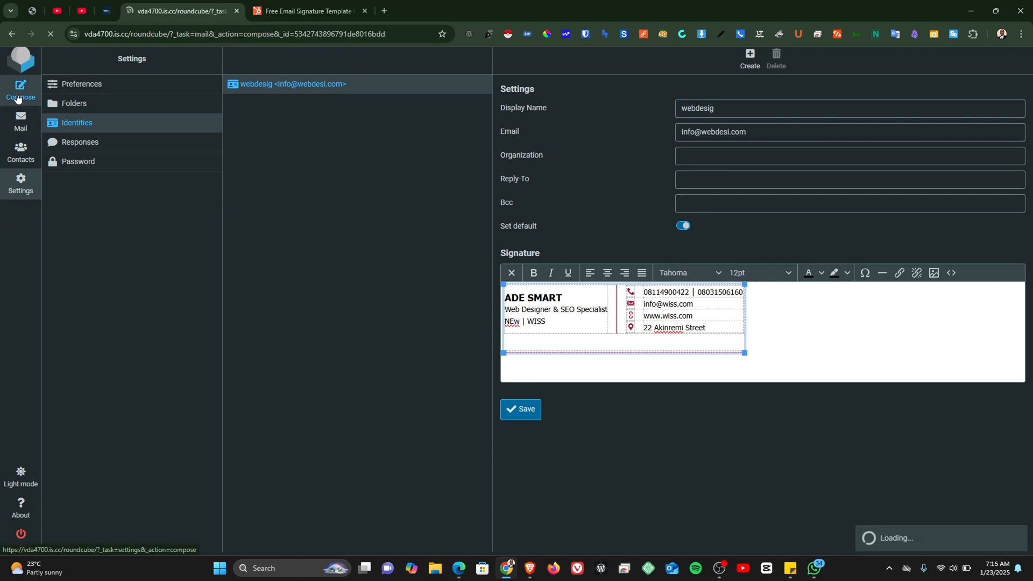
Switch the new message body to the HTML editor so the ADE SMART signature shows formatted
click(21, 91)
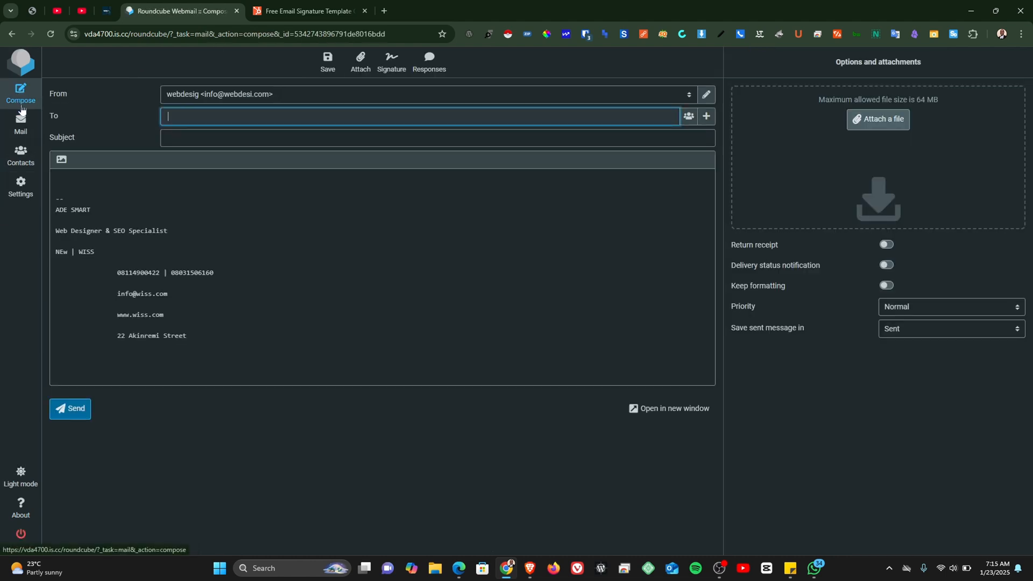
click(60, 161)
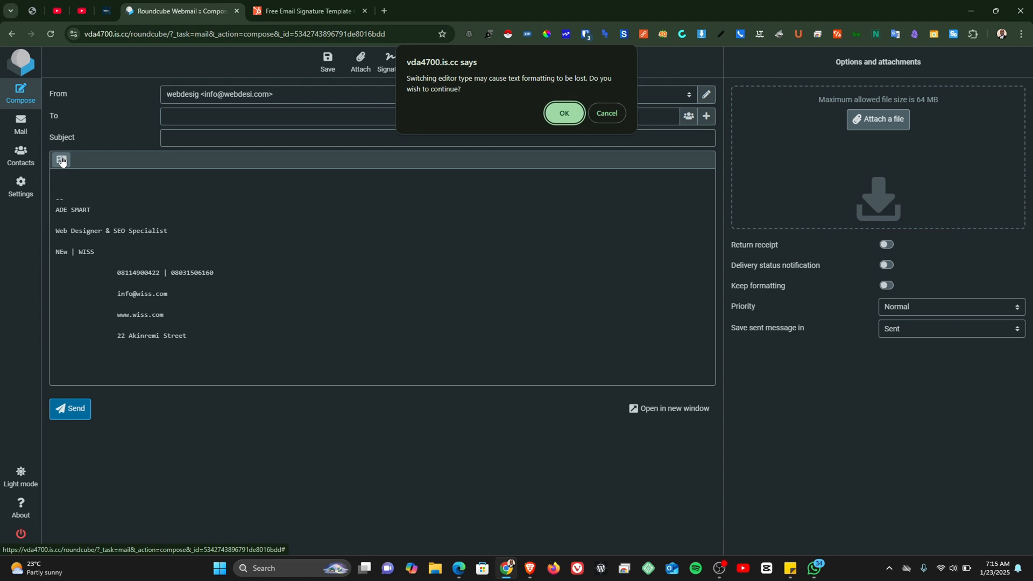
click(563, 113)
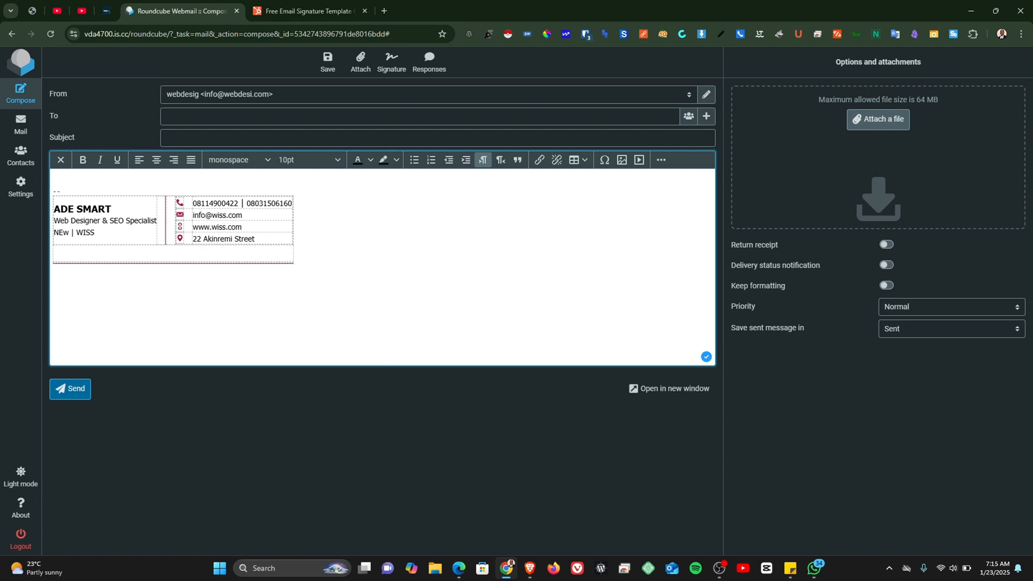
mouse_move(347, 376)
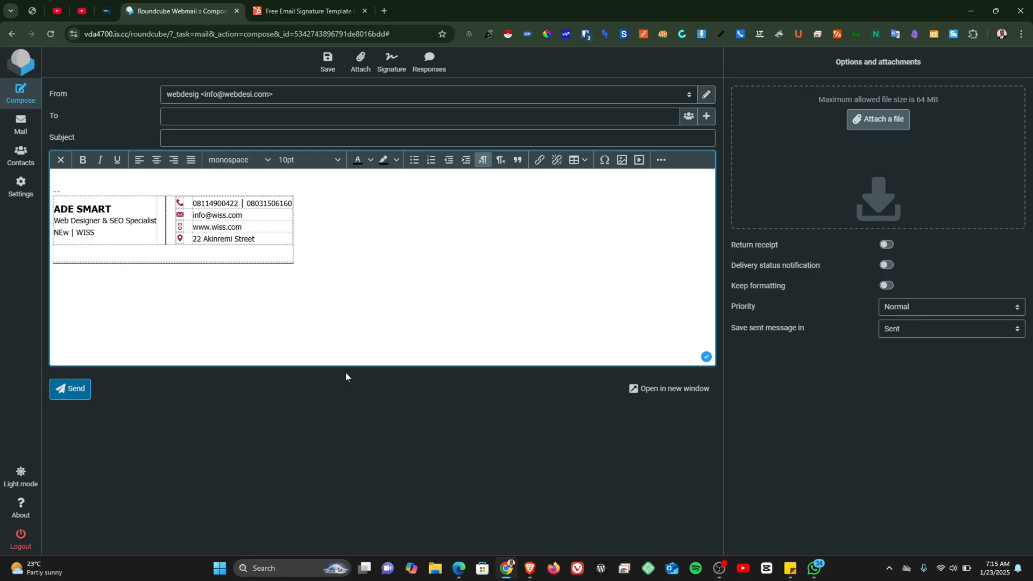